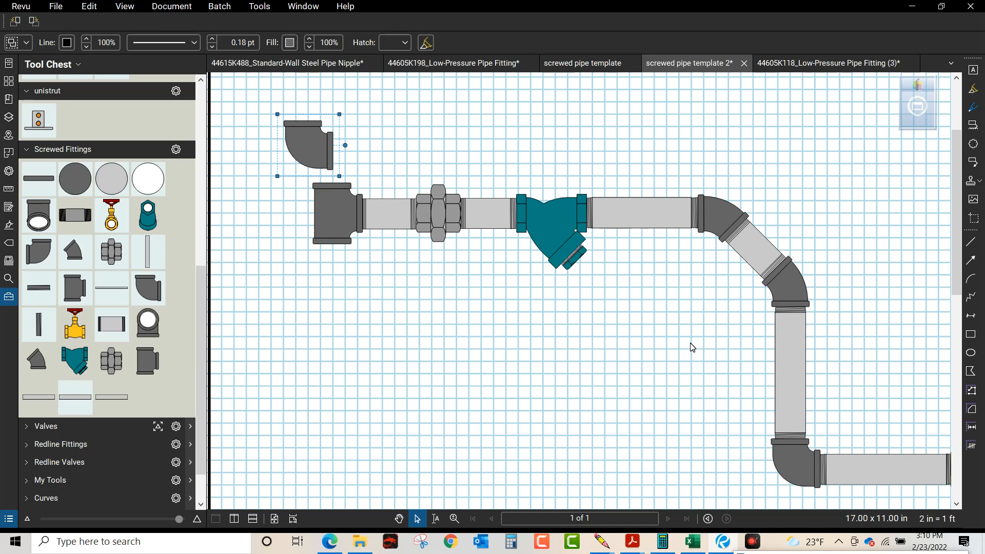
pyautogui.moveTo(706, 236)
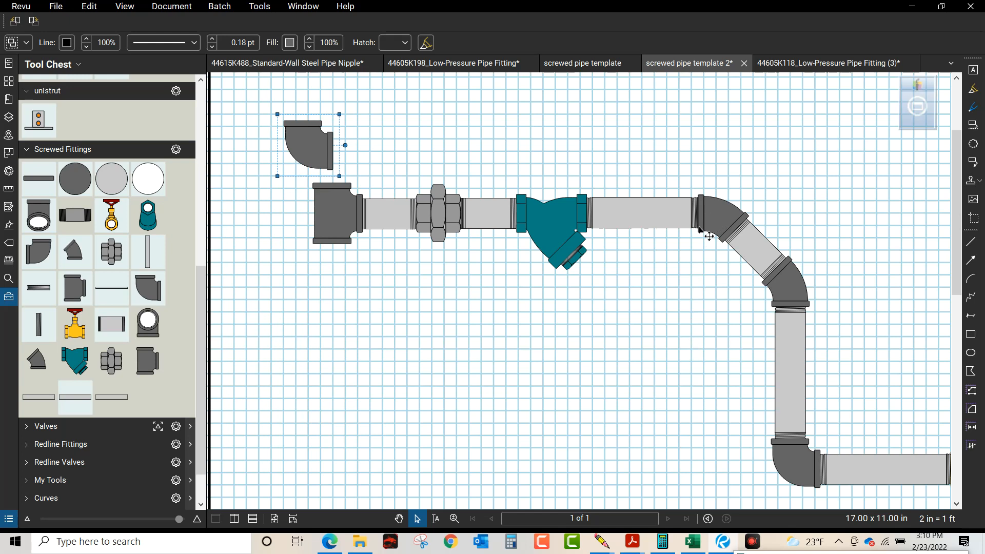
# Find McMaster-Carr elbow 44605K118 (1-1/2 NPT female) and download its 2-D PDF.
pyautogui.scroll(-3)
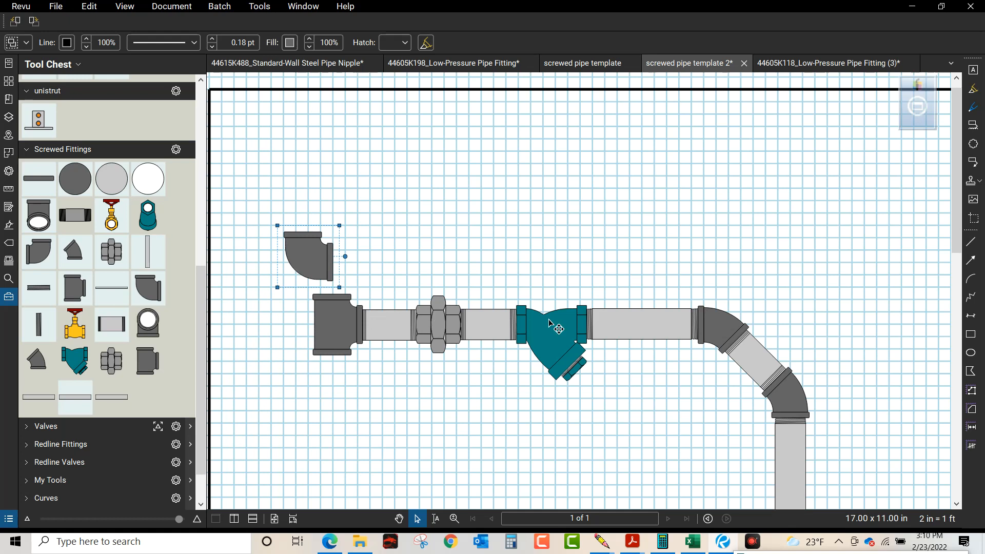
pyautogui.moveTo(339, 344)
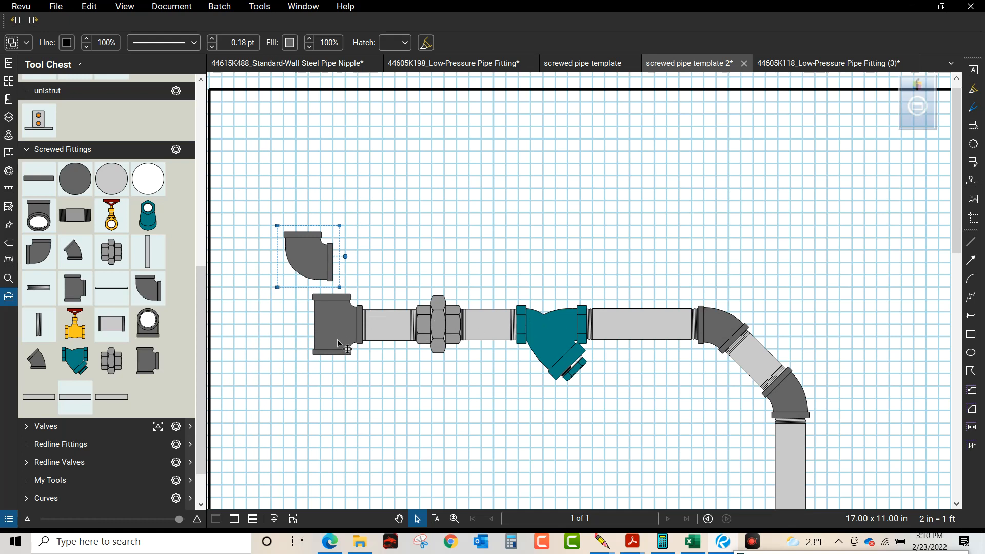
pyautogui.click(329, 541)
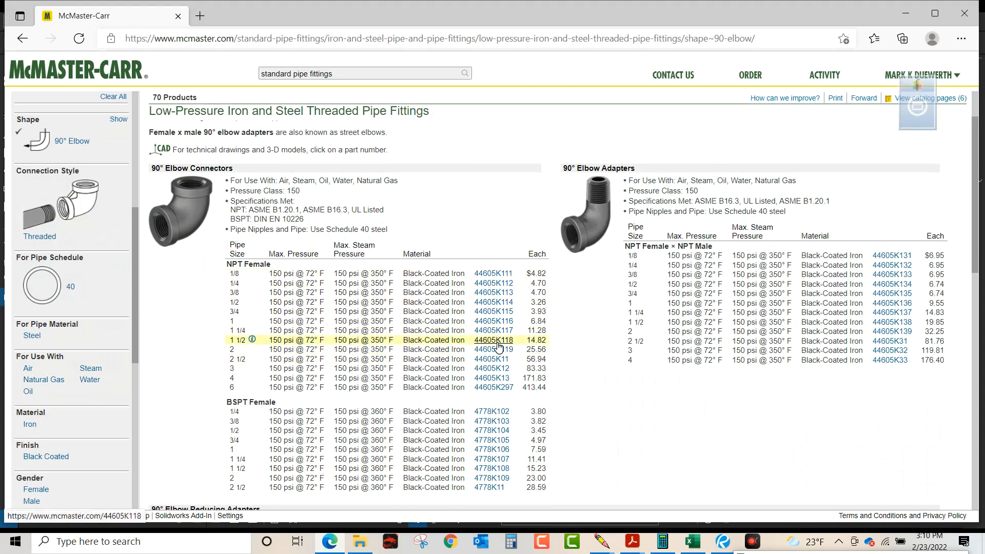
pyautogui.click(493, 340)
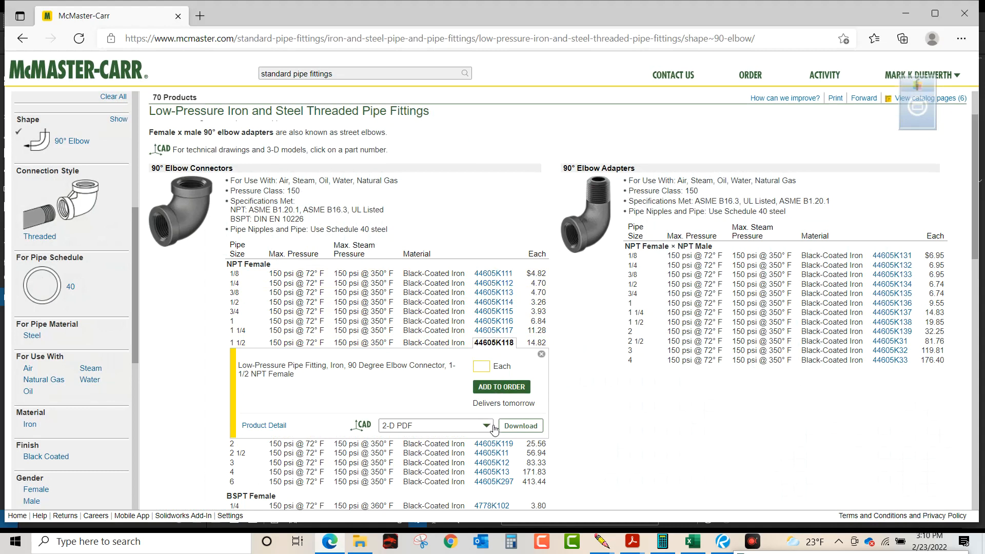
pyautogui.click(521, 425)
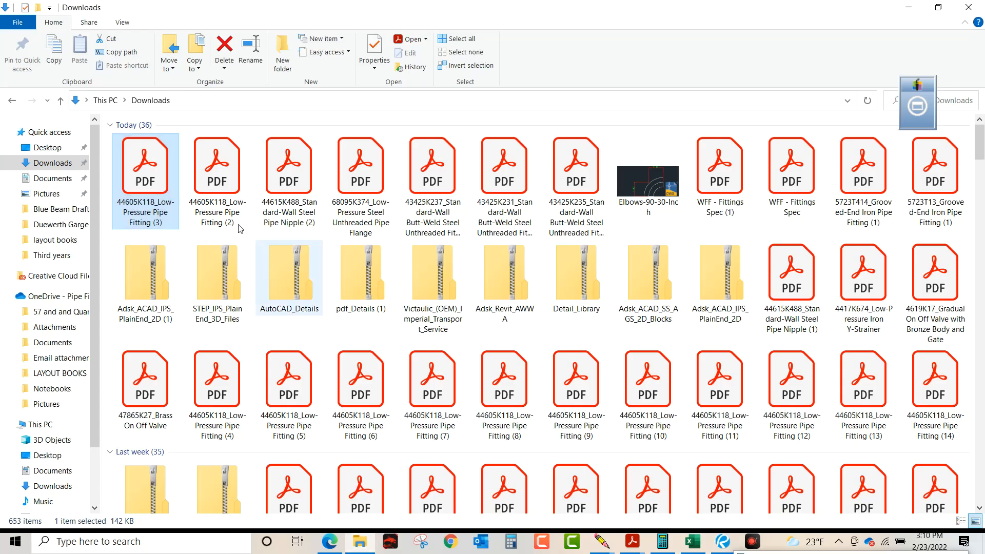
# Open the downloaded 44605K118 elbow PDF from Downloads with Bluebeam Revu.
pyautogui.rightClick(146, 166)
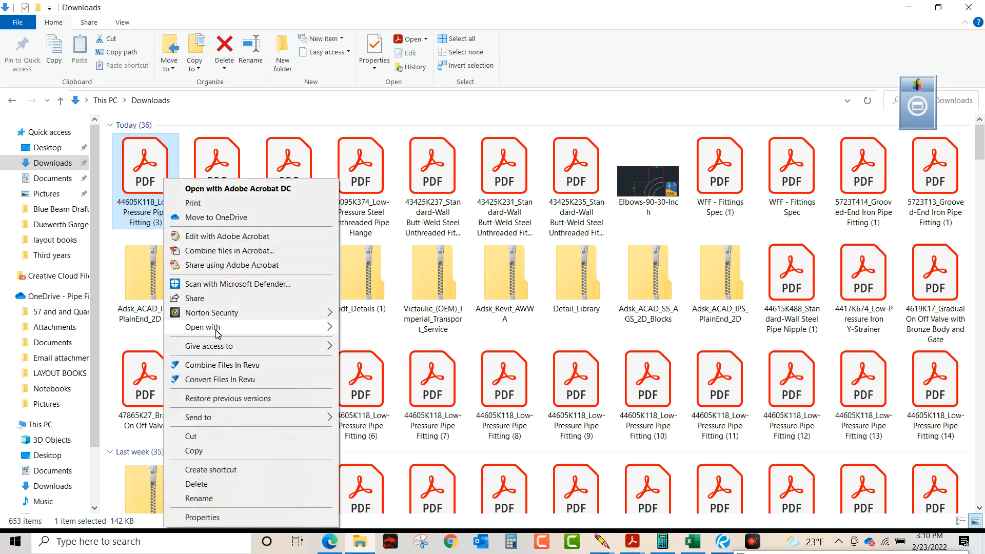
pyautogui.click(202, 326)
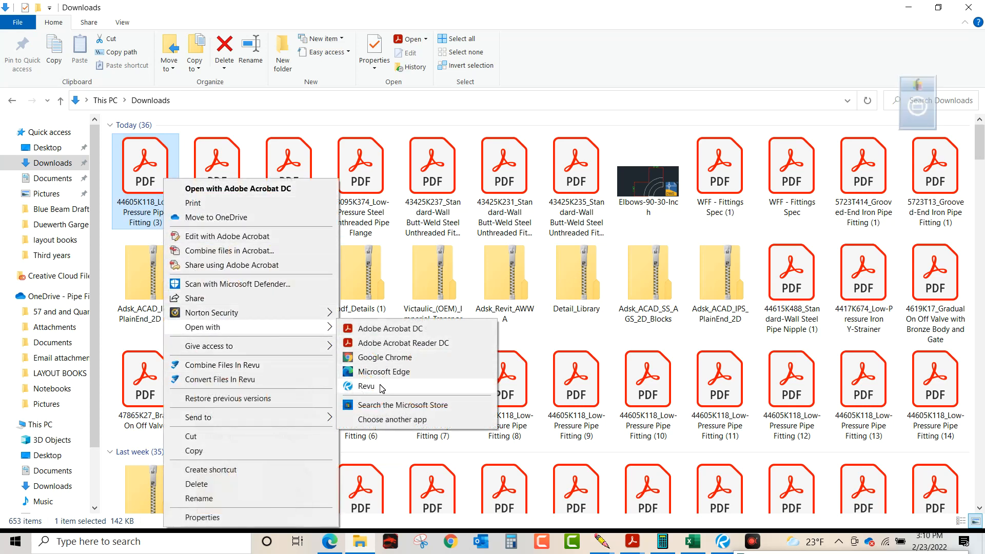
pyautogui.click(366, 385)
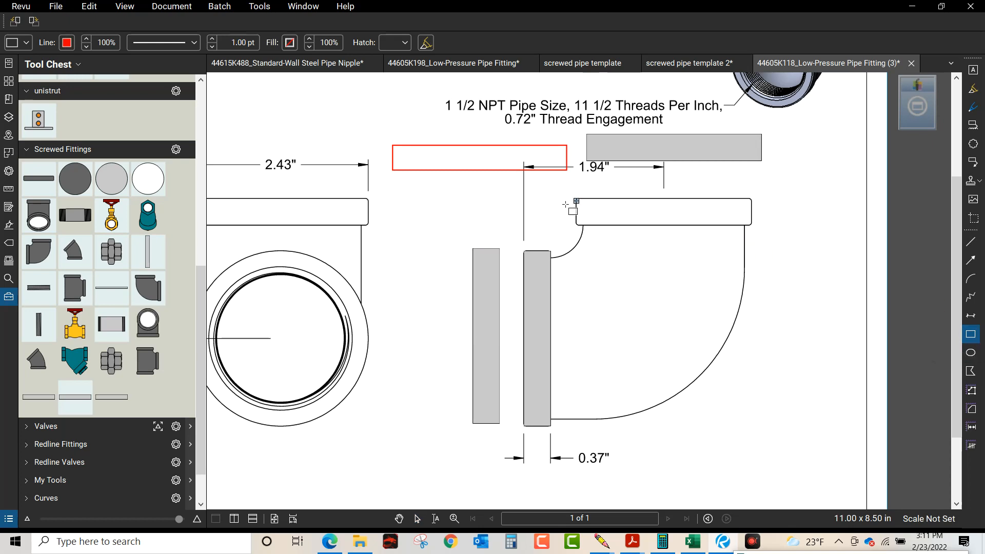
# Trace a rectangle over the elbow's top hub with black outline and gray fill.
pyautogui.scroll(-3)
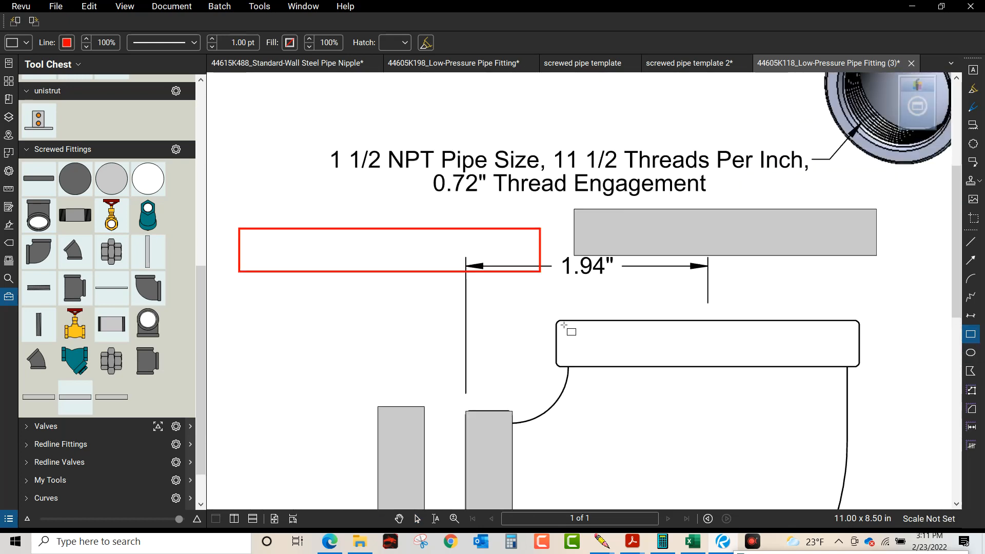
pyautogui.moveTo(557, 320); pyautogui.dragTo(783, 319)
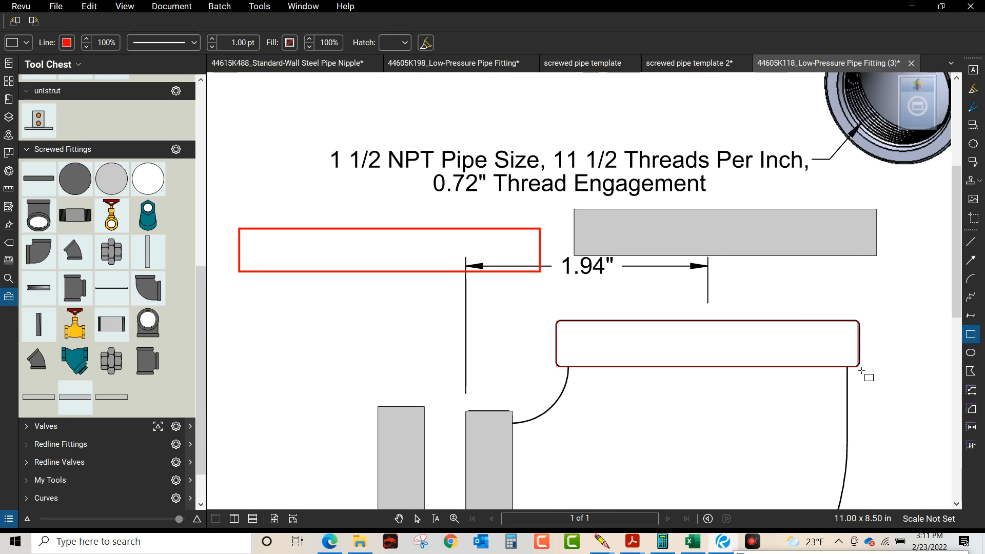
pyautogui.click(708, 349)
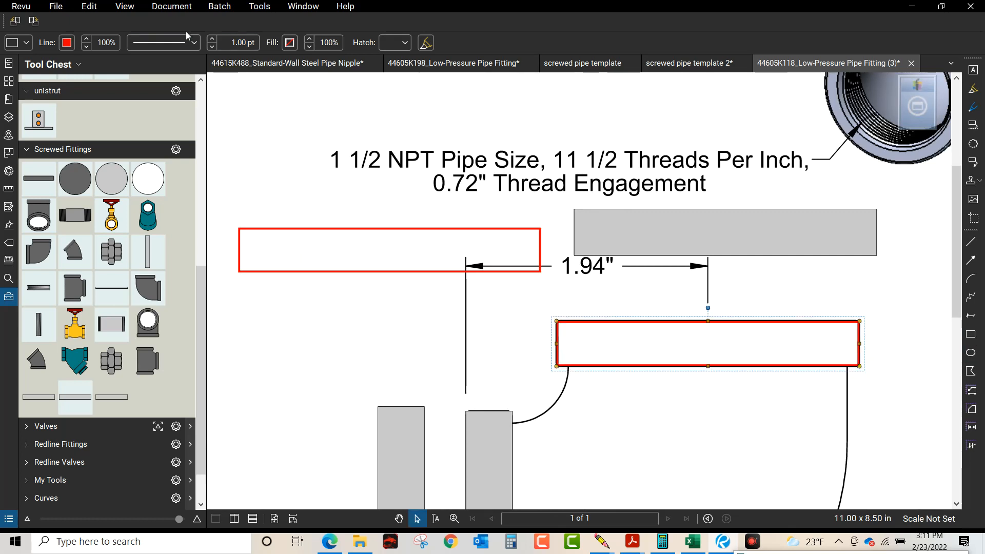
pyautogui.click(66, 42)
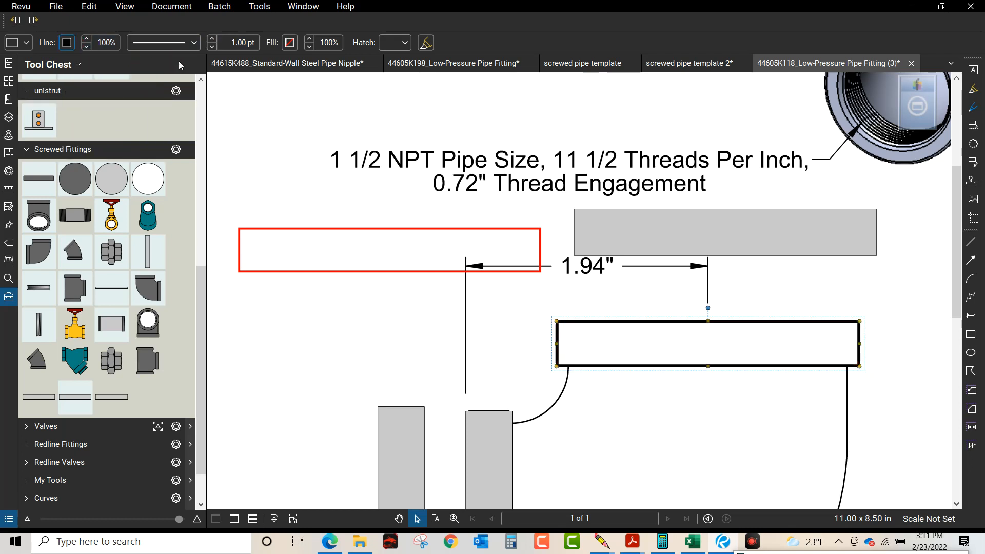
pyautogui.click(289, 43)
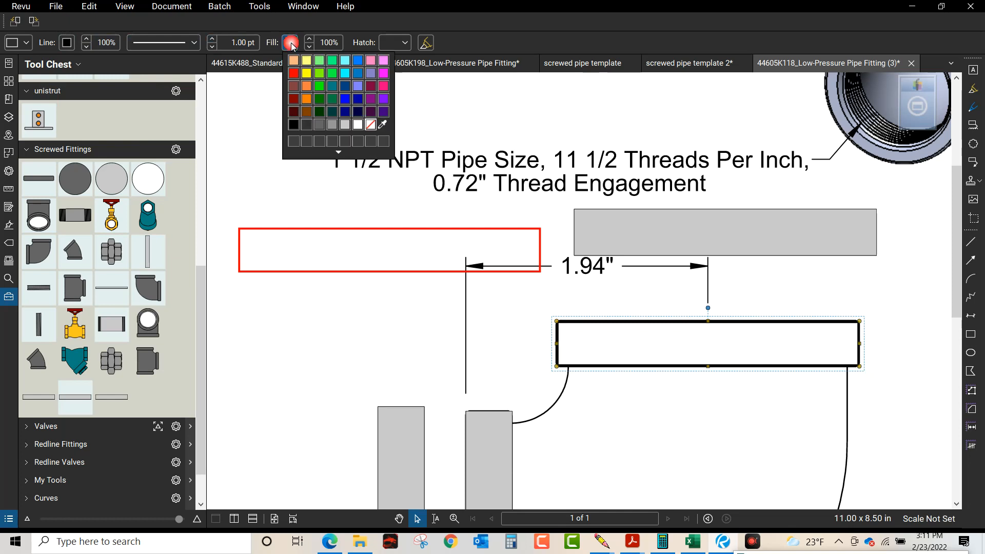
pyautogui.click(358, 125)
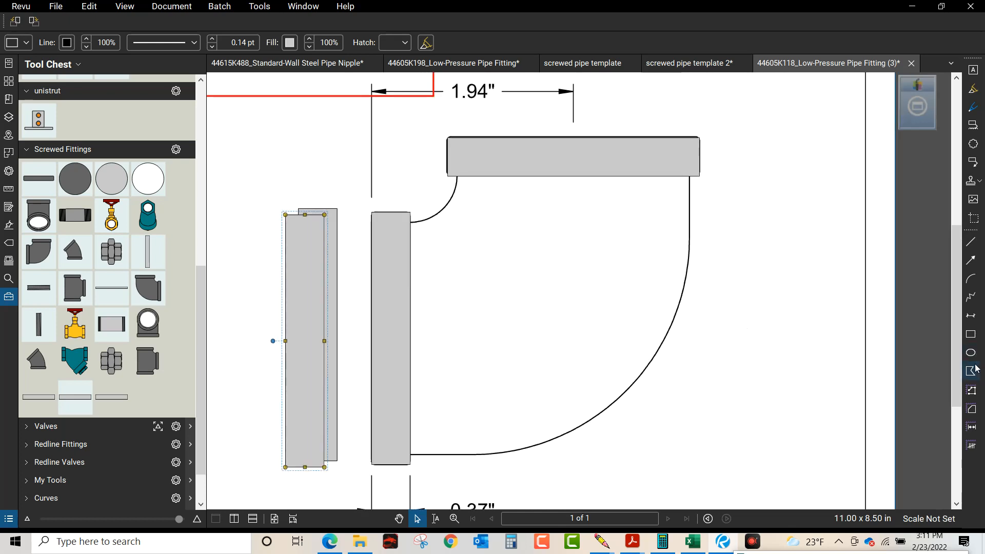
pyautogui.moveTo(970, 371)
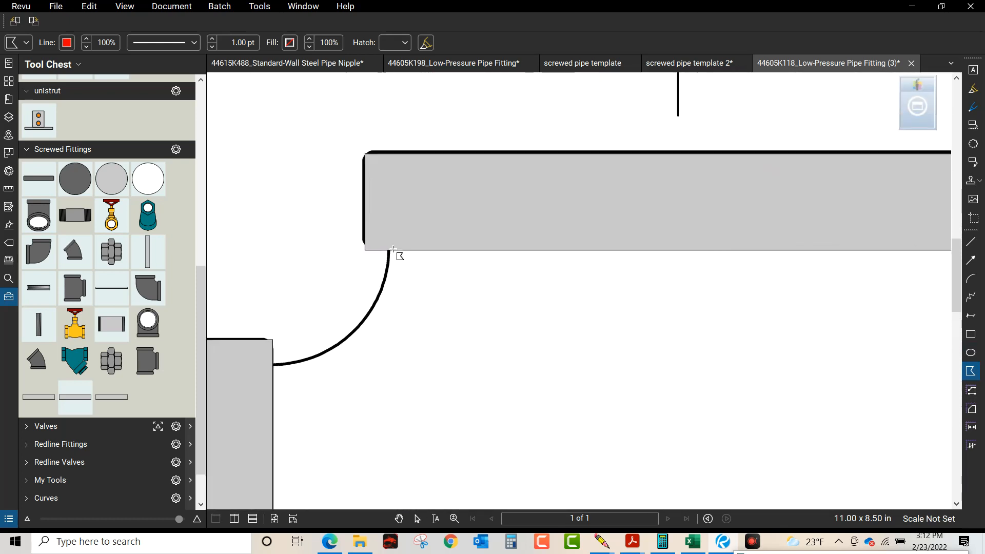
# Trace the elbow's curved body as a closed polygon from below the top hub to the left hub.
pyautogui.moveTo(390, 249); pyautogui.dragTo(872, 266)
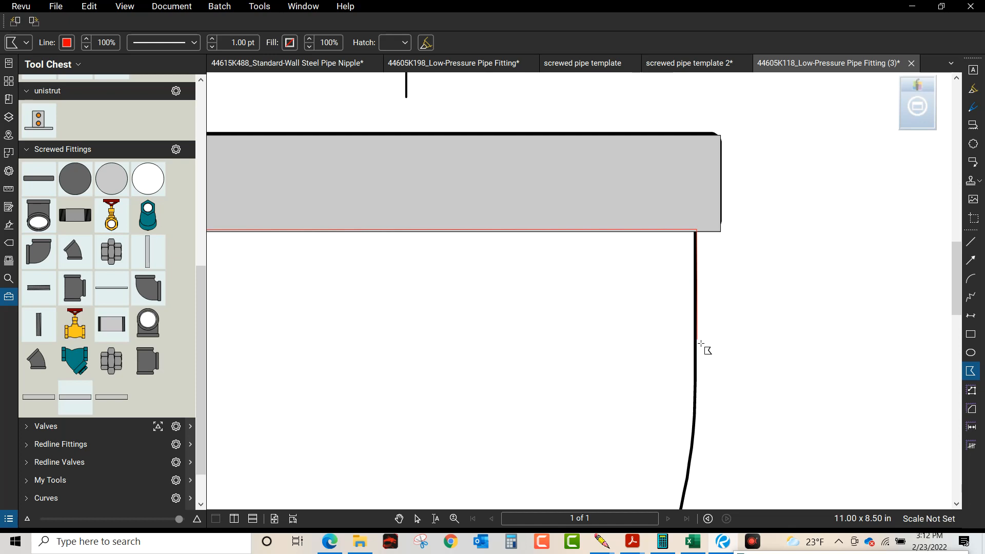
pyautogui.moveTo(698, 349)
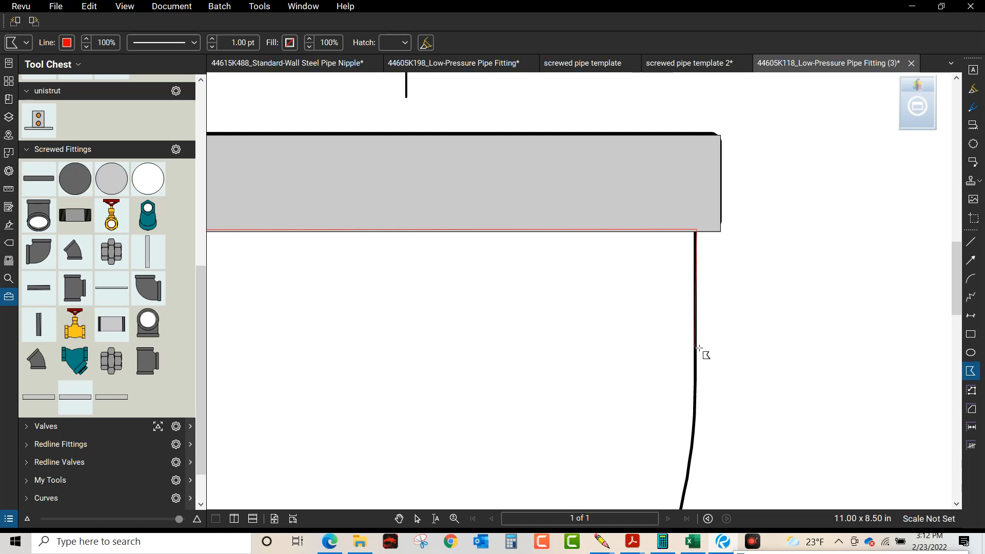
pyautogui.moveTo(695, 437)
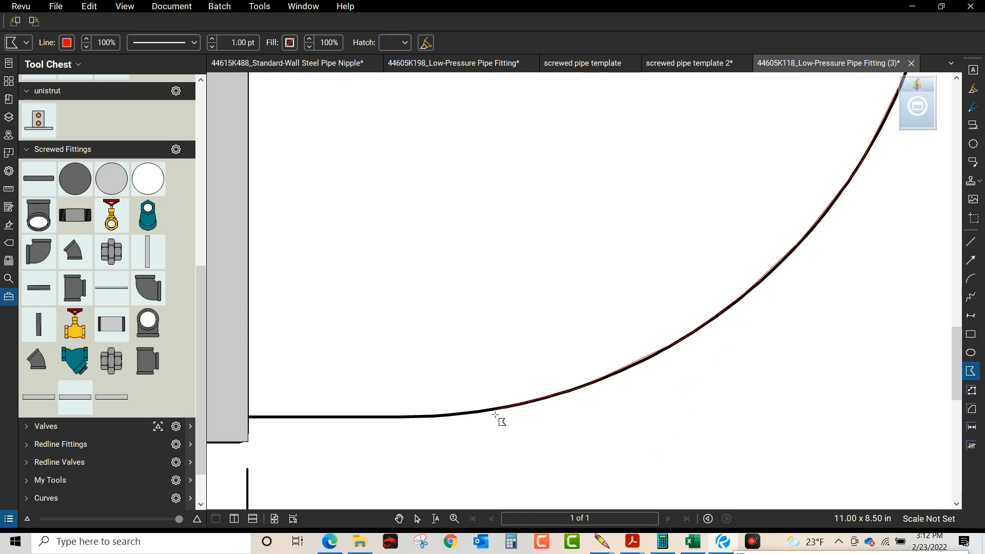
pyautogui.moveTo(403, 423)
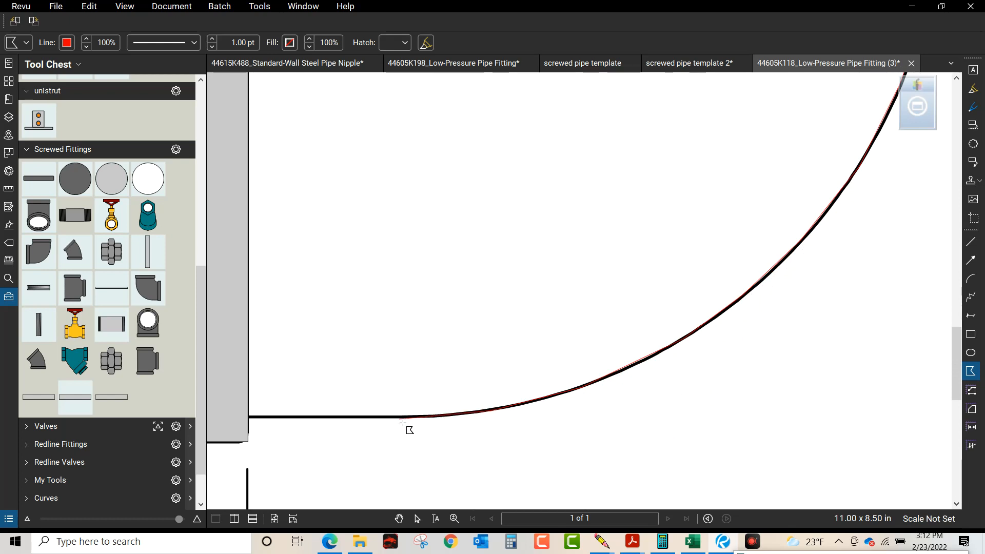
pyautogui.moveTo(347, 422)
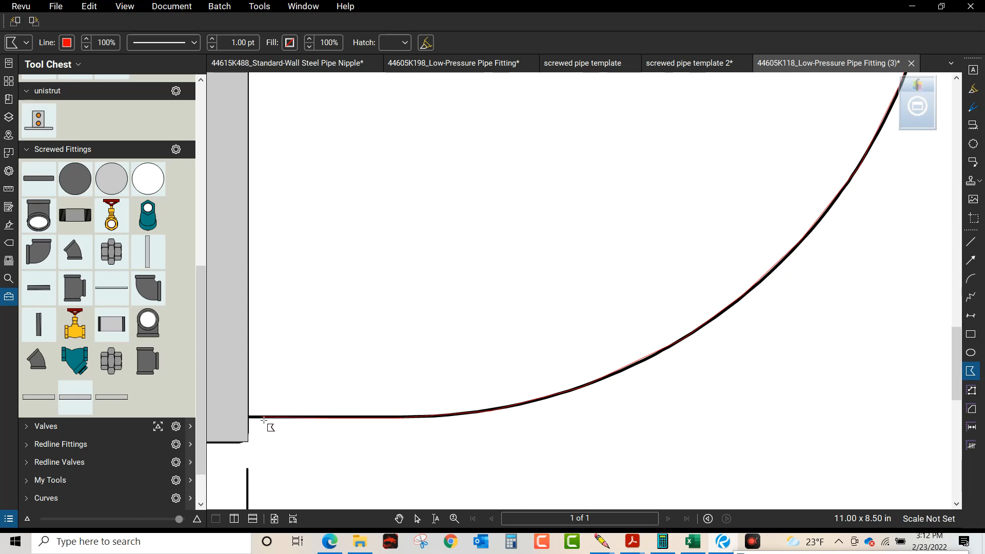
pyautogui.moveTo(248, 416); pyautogui.dragTo(226, 291)
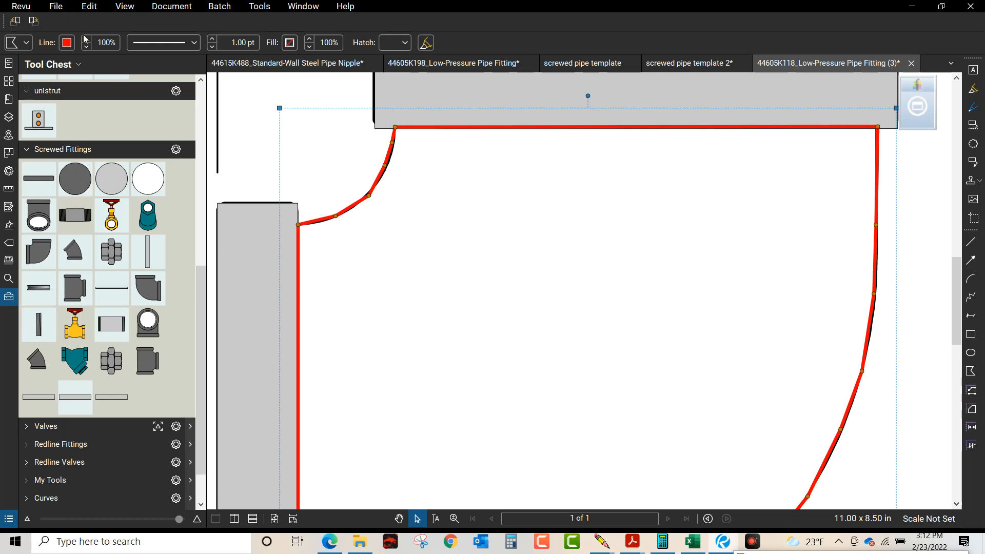
# Give the body polygon a black outline with 0.1 line width and gray fill.
pyautogui.click(65, 43)
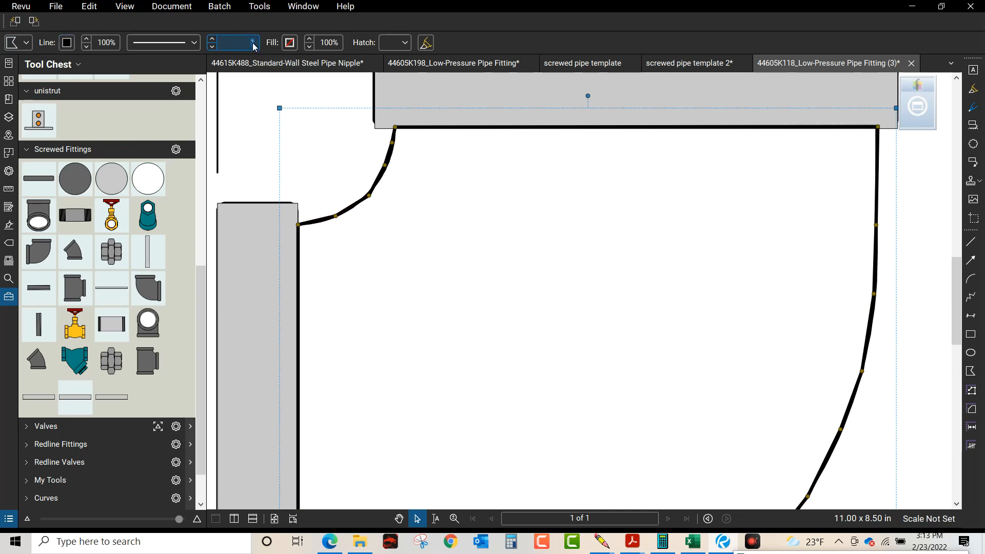
pyautogui.write('.15')
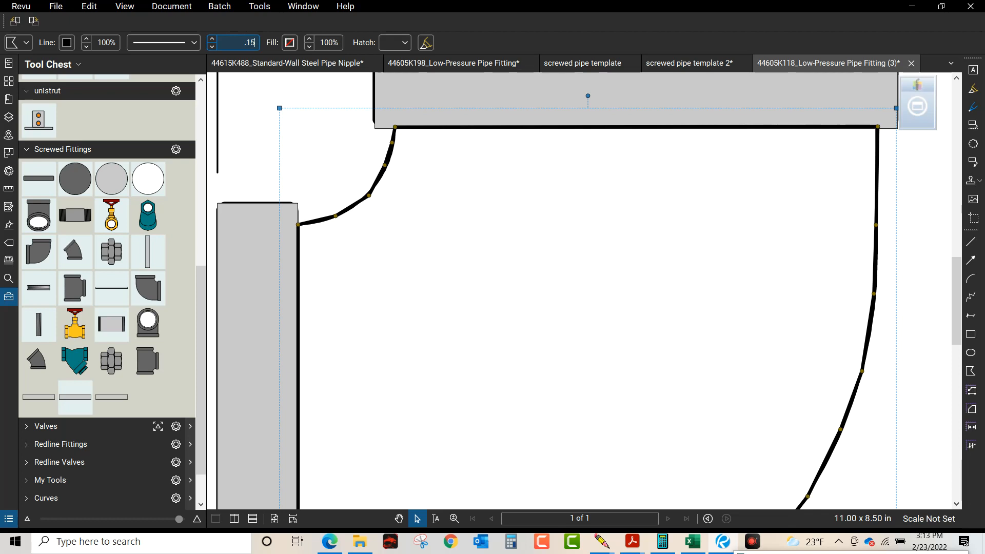
pyautogui.click(289, 42)
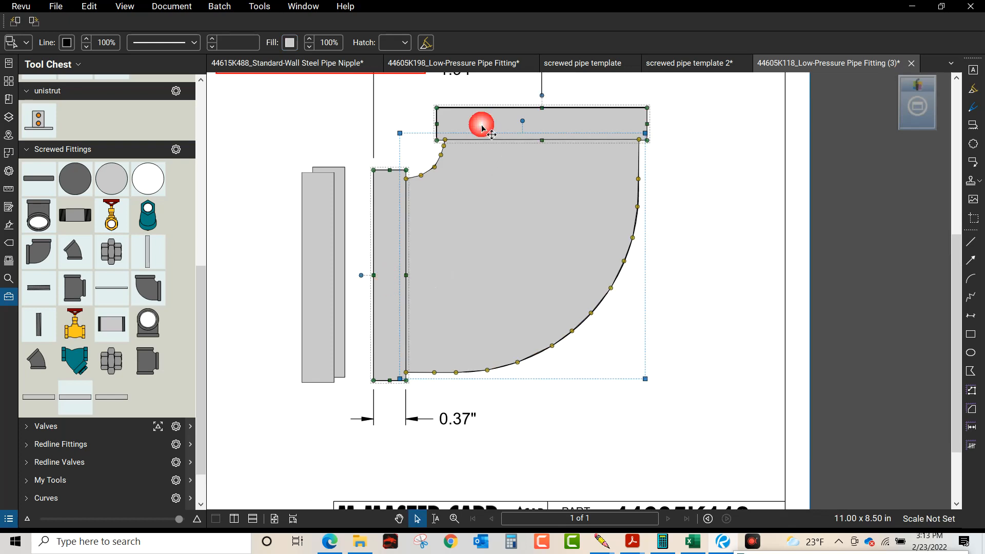
# Group the two gray end sections and curved body into one elbow markup.
pyautogui.rightClick(482, 130)
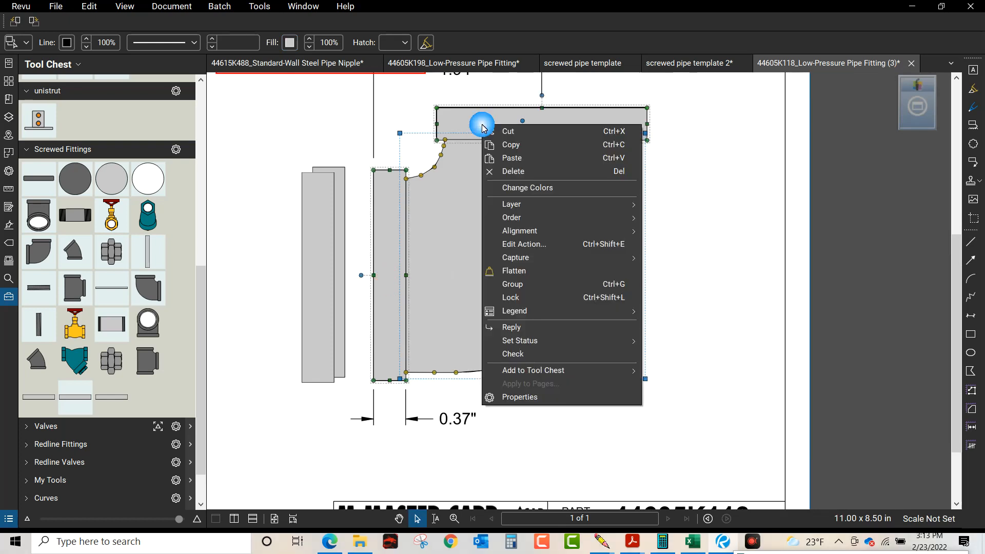
pyautogui.moveTo(531, 298)
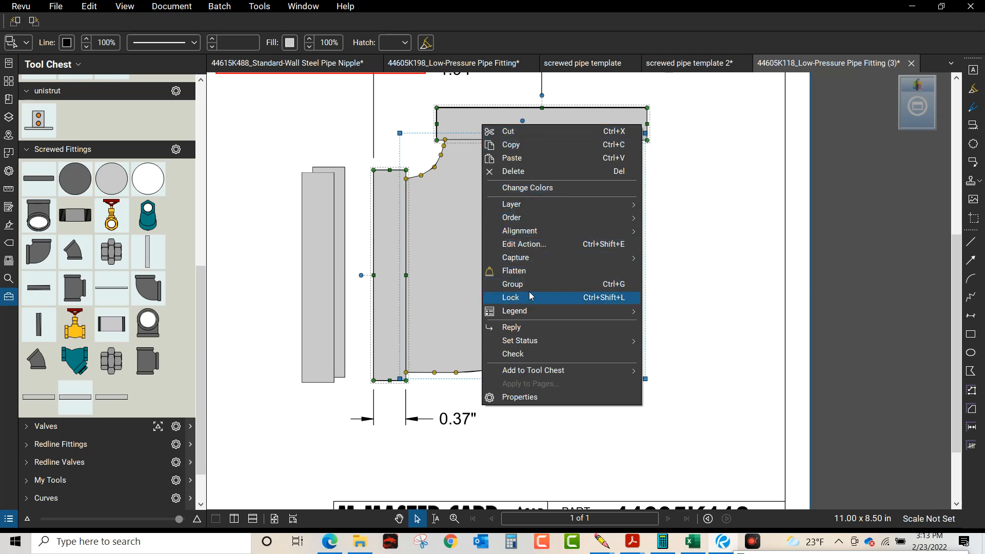
pyautogui.click(530, 298)
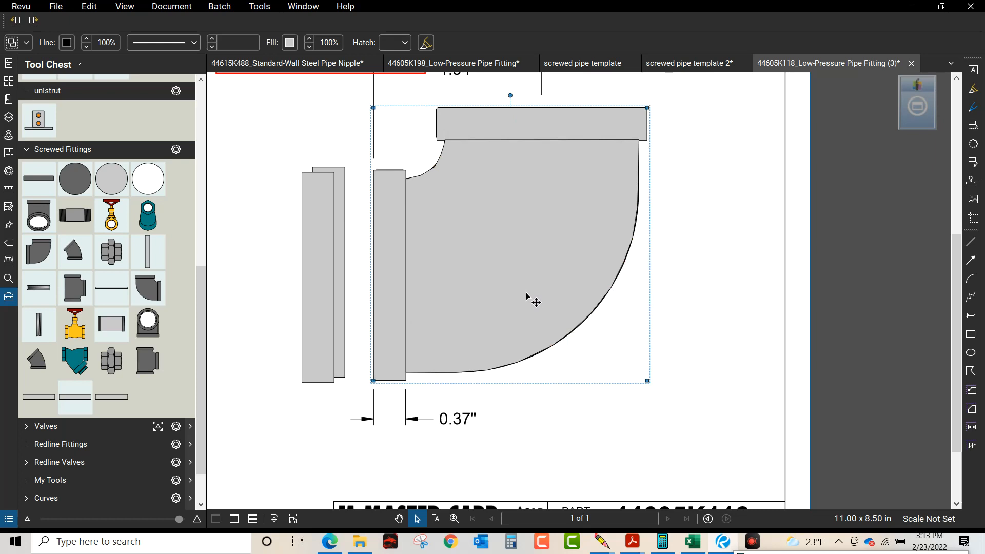
pyautogui.rightClick(526, 299)
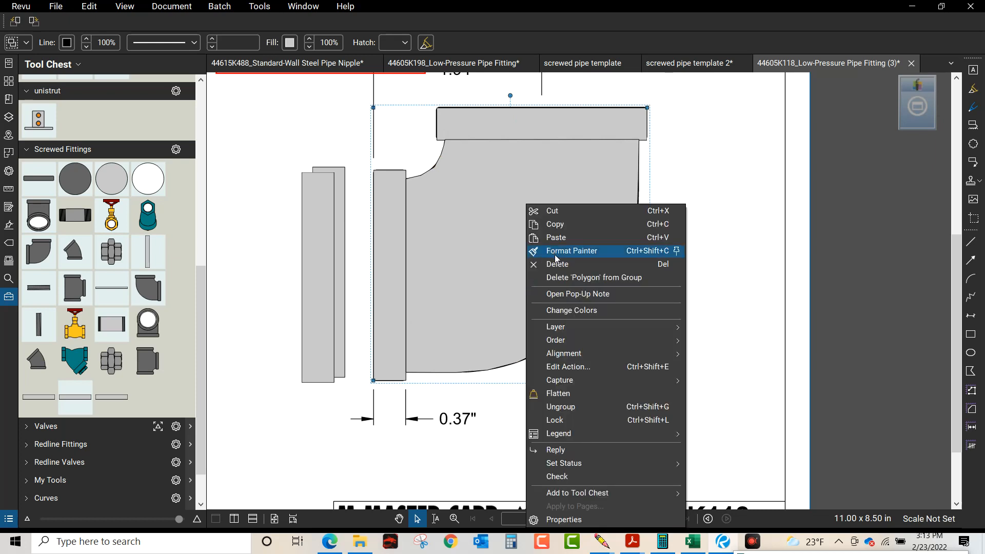
pyautogui.moveTo(593, 492)
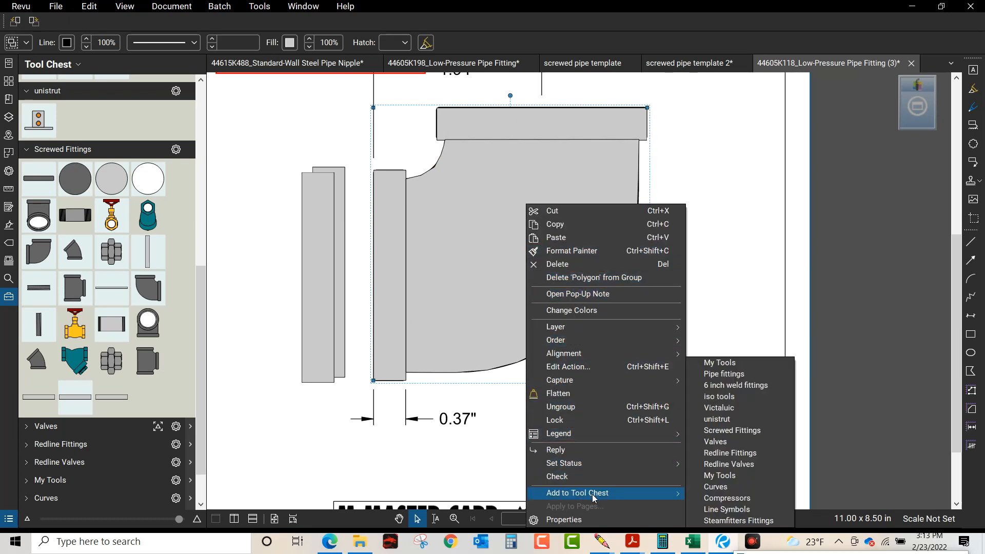
pyautogui.moveTo(740, 441)
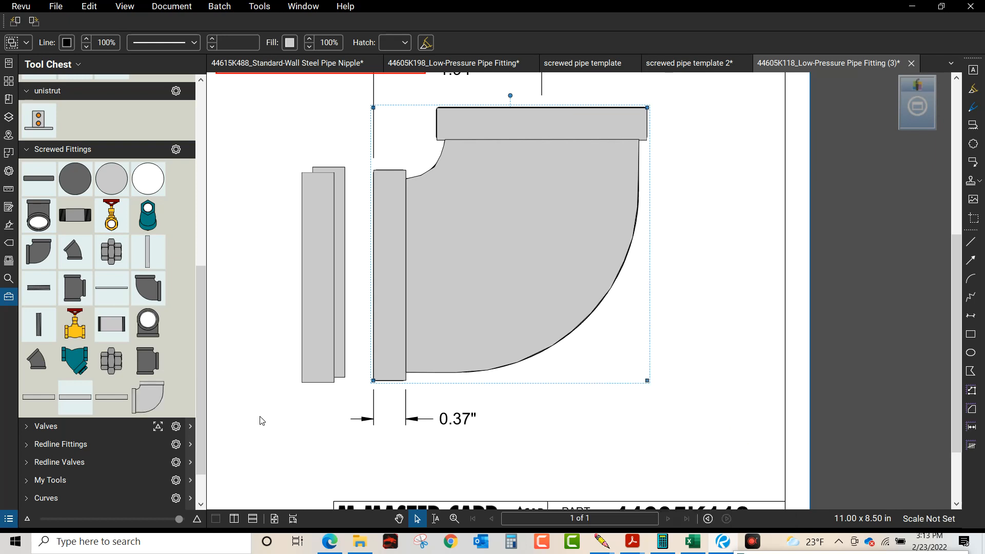
pyautogui.moveTo(154, 401)
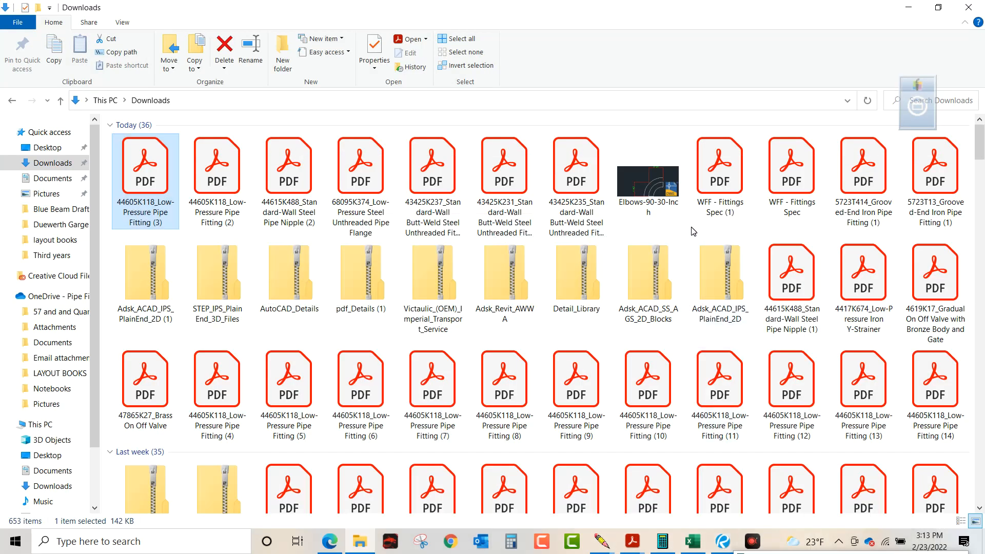
# Switch to the screwed pipe template 2 drawing.
pyautogui.doubleClick(145, 165)
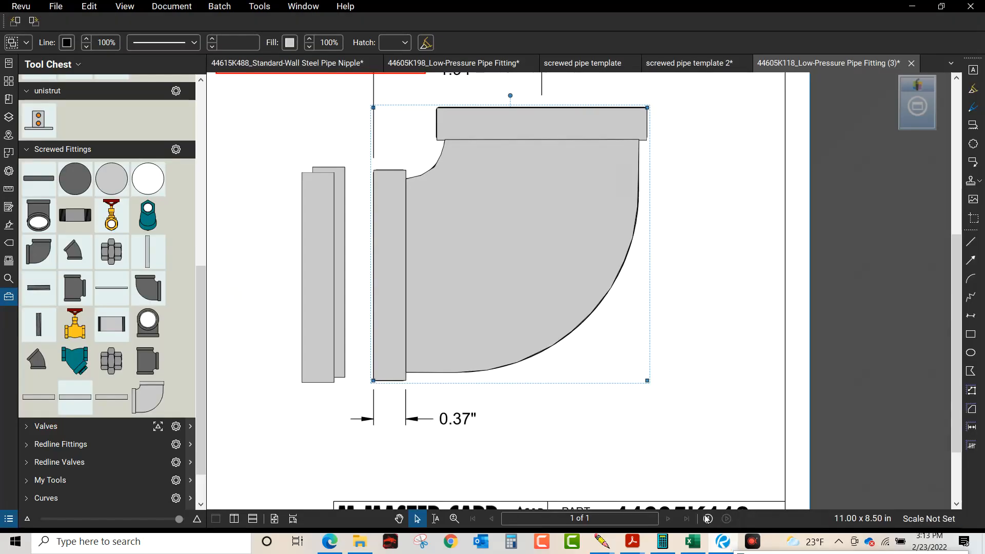
pyautogui.click(689, 64)
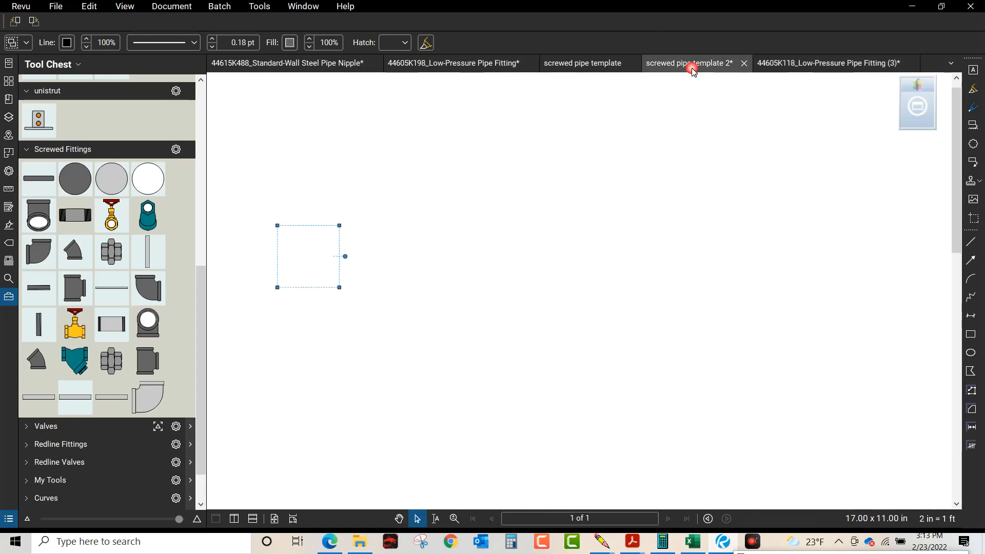
pyautogui.click(689, 63)
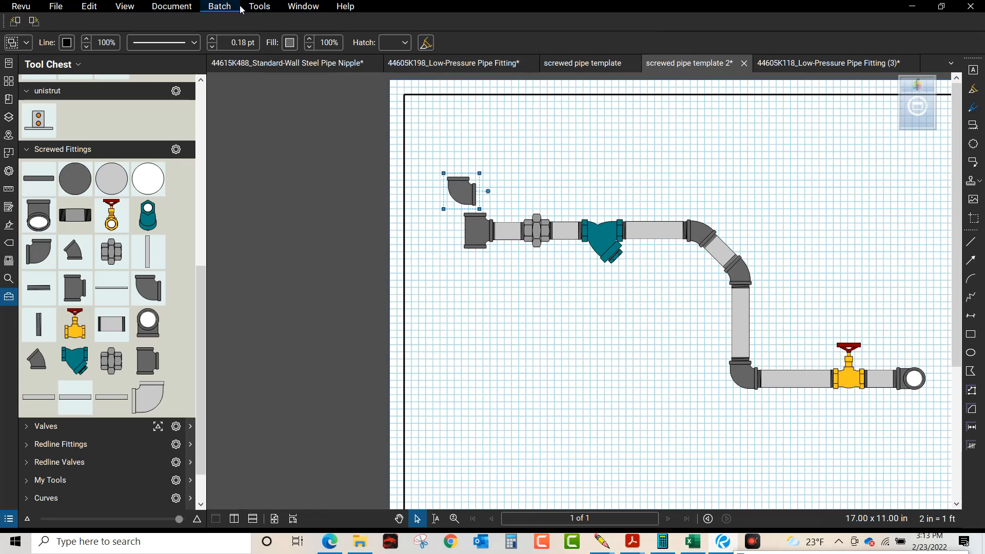
# Check the page scale is 2 in = 1 ft, then view the Excel scale converter.
pyautogui.click(259, 7)
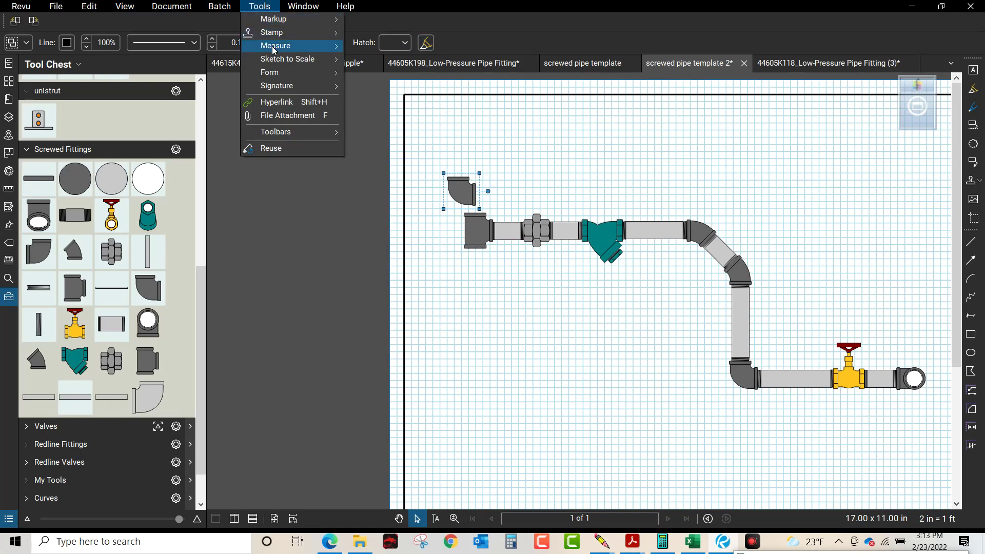
pyautogui.moveTo(276, 46)
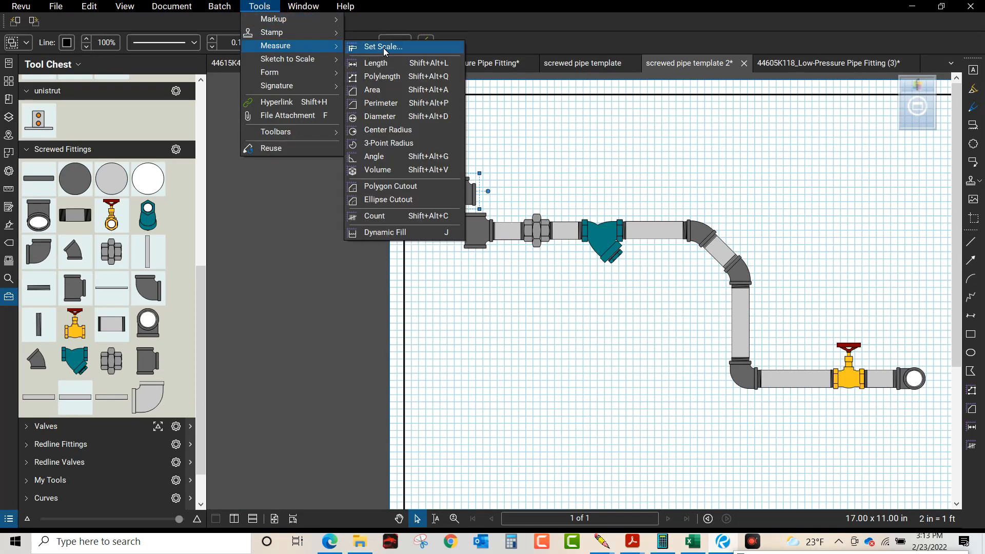
pyautogui.click(383, 47)
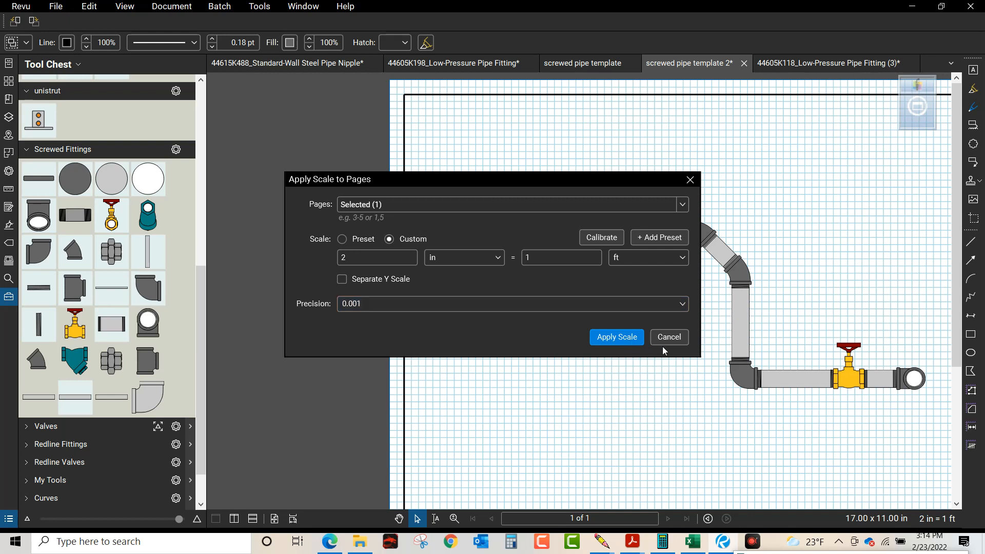
pyautogui.click(617, 337)
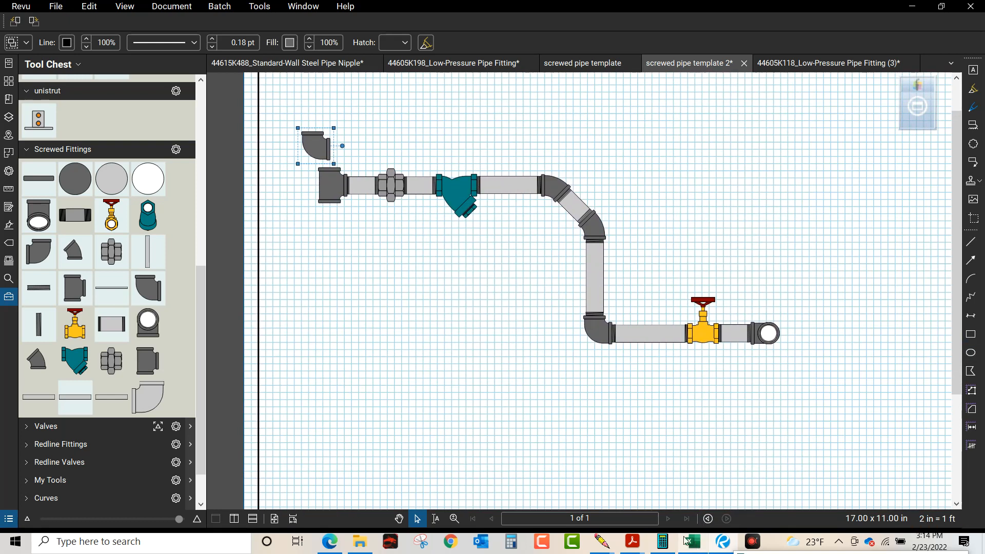
pyautogui.click(686, 541)
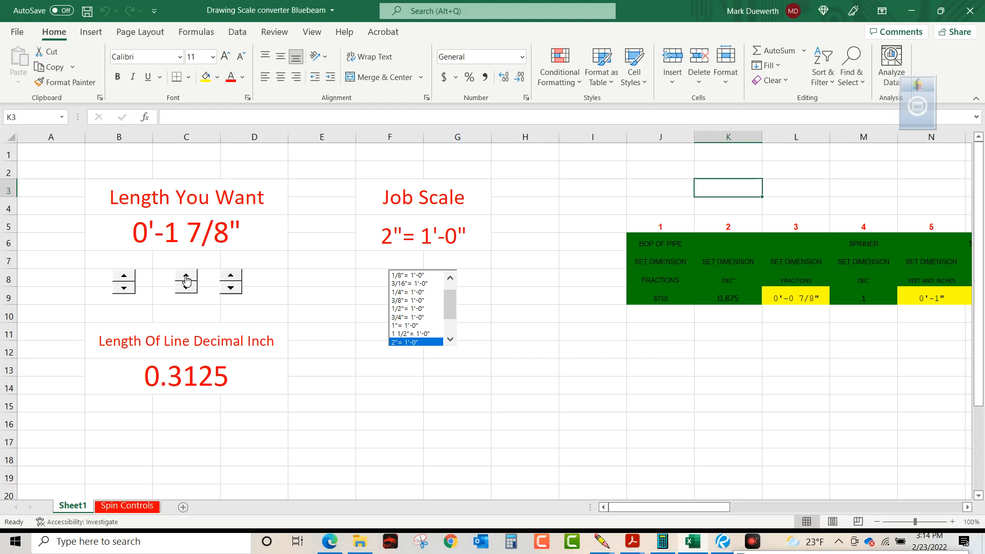
pyautogui.click(185, 276)
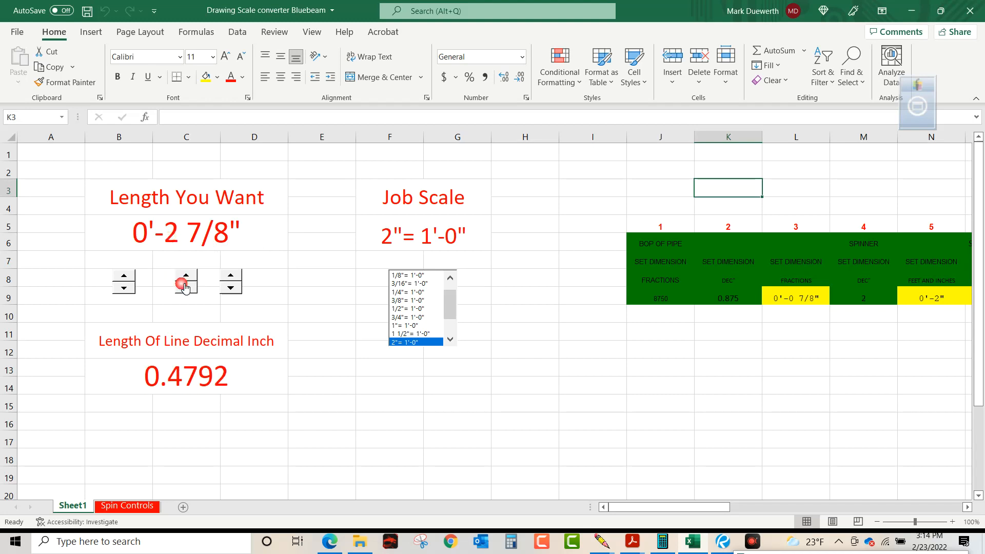
pyautogui.click(186, 288)
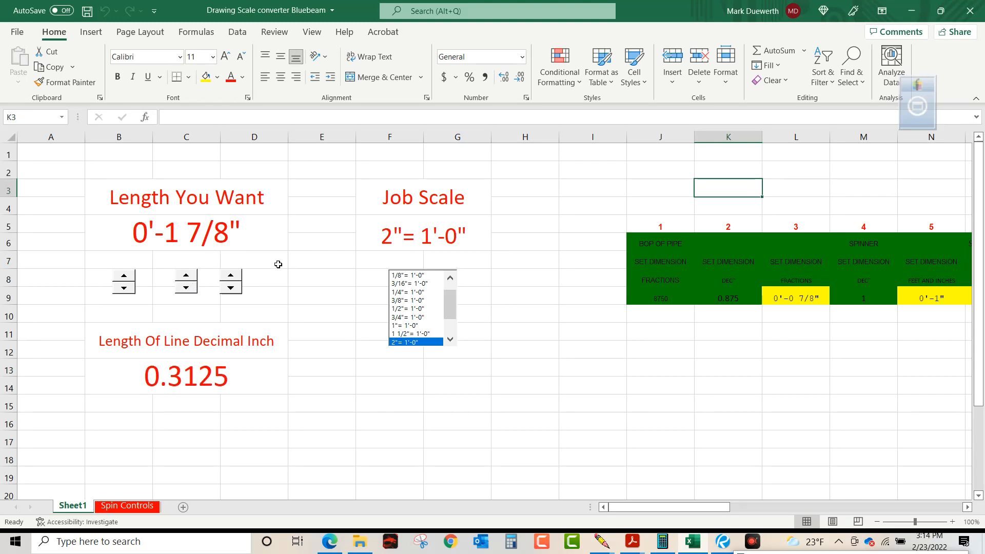
pyautogui.moveTo(449, 256)
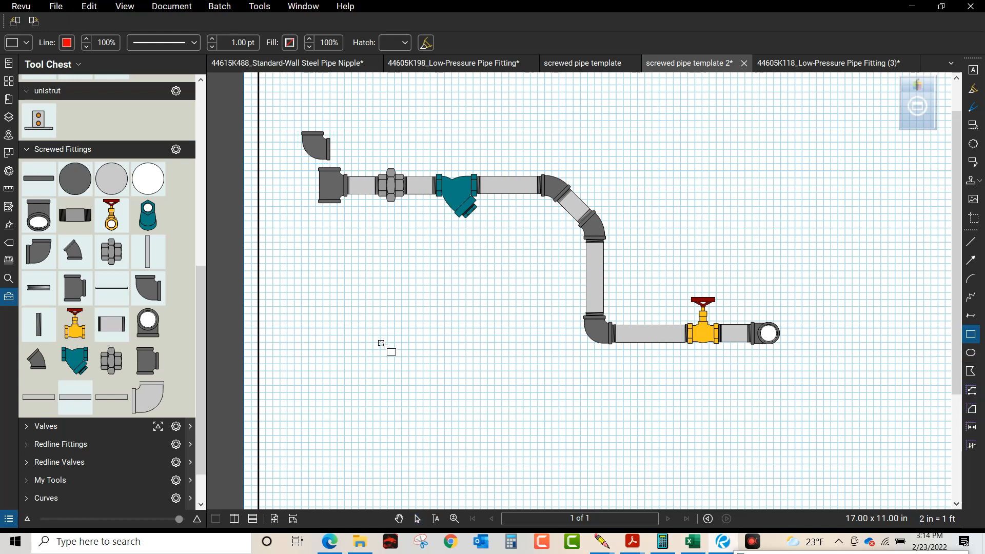
# Draw a red rectangle below the pipe run and set its height to 0.3125 in.
pyautogui.moveTo(381, 343); pyautogui.dragTo(669, 370)
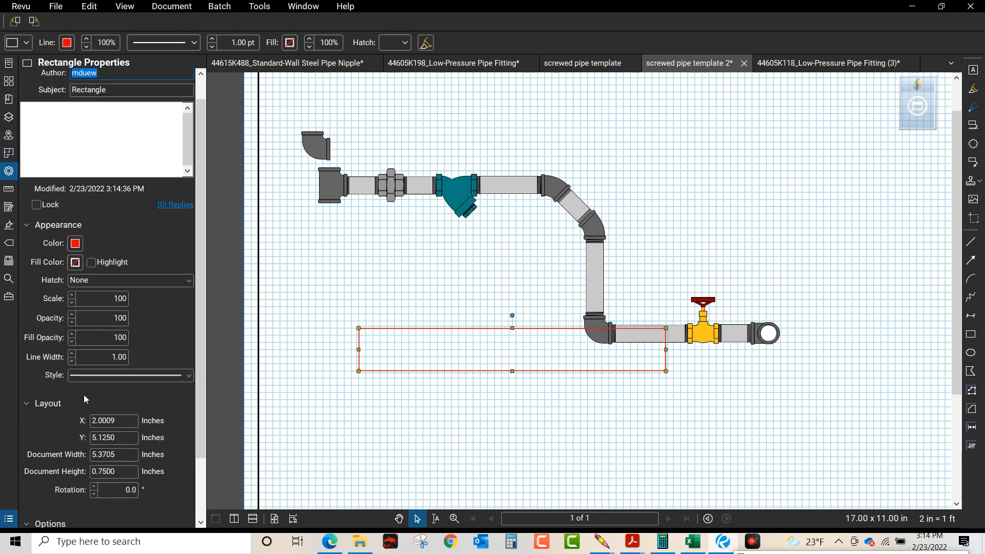
pyautogui.click(110, 471)
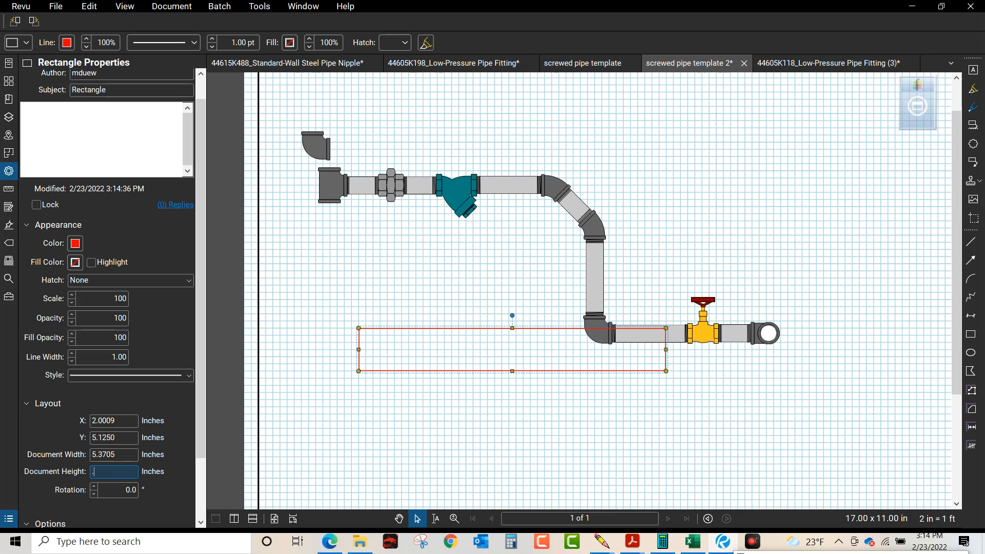
pyautogui.write('.3125')
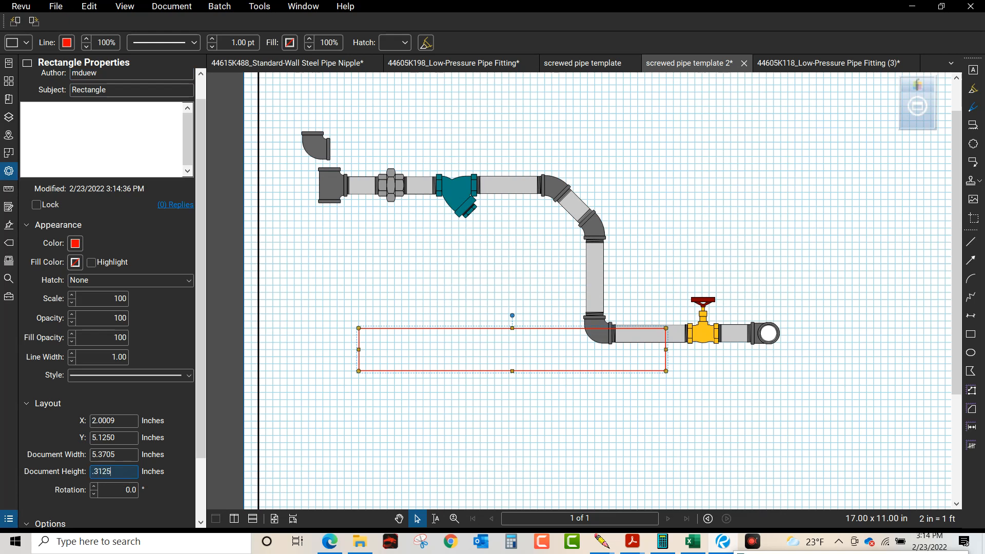
pyautogui.write('0.3125')
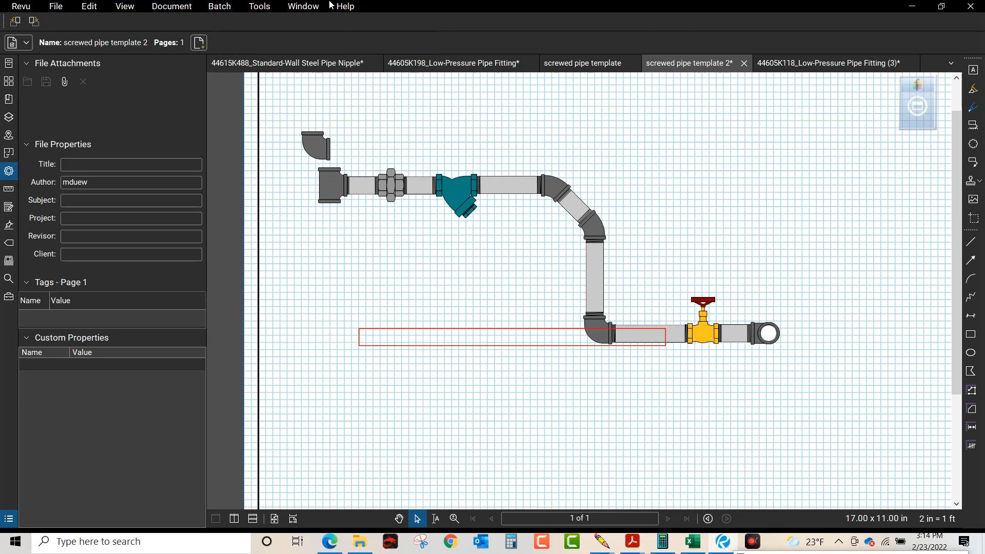
# Open the measurement commands to start the 0'-1 7/8" length dimension.
pyautogui.click(259, 6)
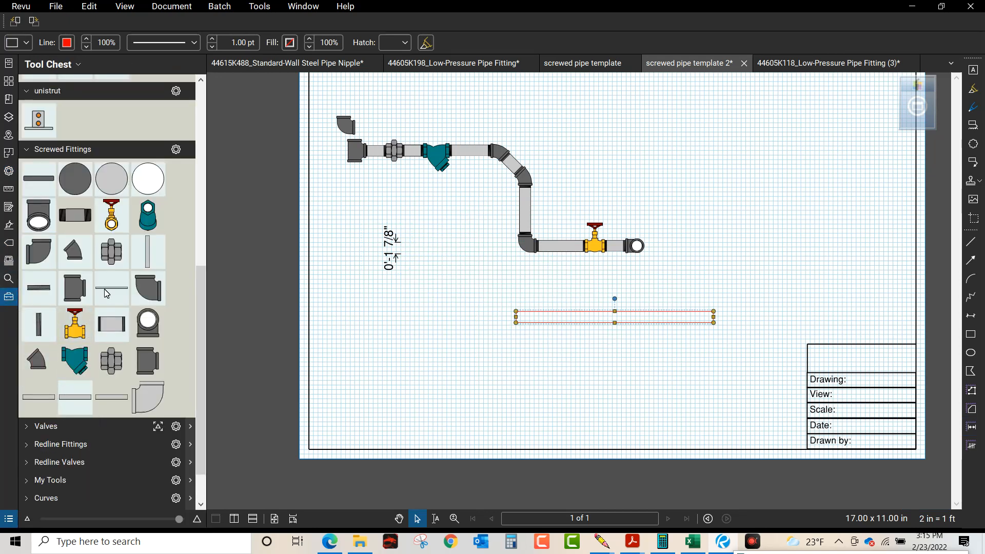
# Place the straight pipe block from Screwed Fittings and fit its threaded end.
pyautogui.click(112, 288)
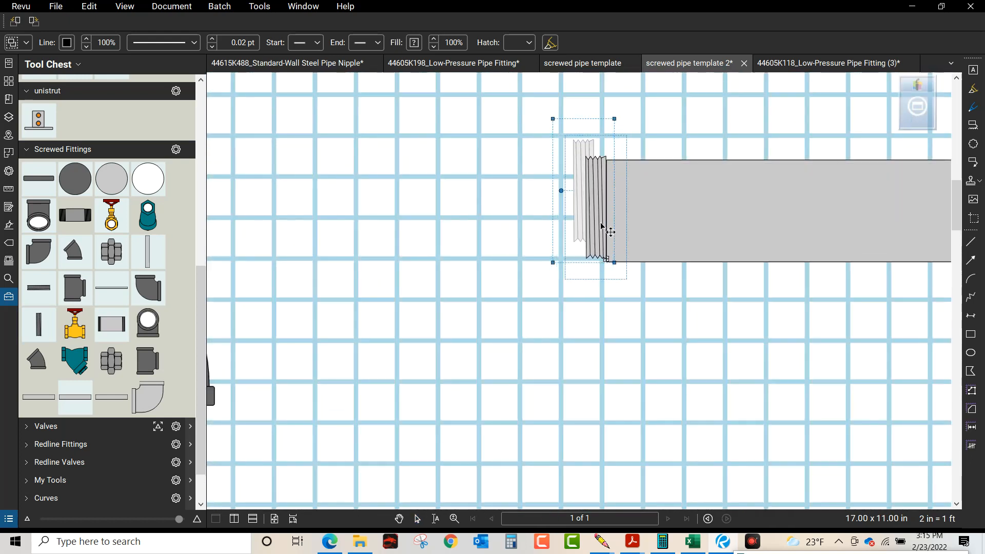
pyautogui.moveTo(599, 231); pyautogui.dragTo(612, 234)
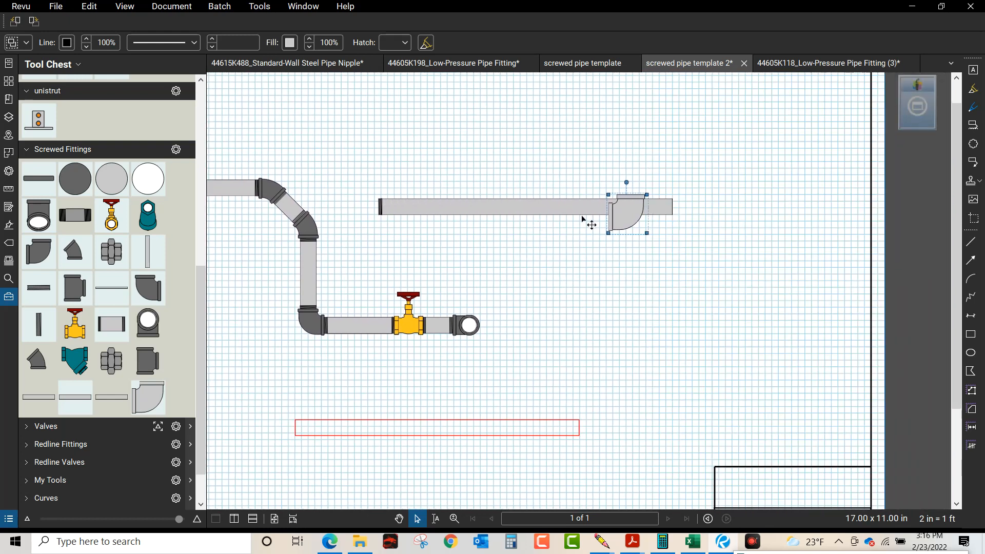
# Butt the elbow block and the thread markup flush against the new pipe's right end.
pyautogui.moveTo(626, 207); pyautogui.dragTo(729, 201)
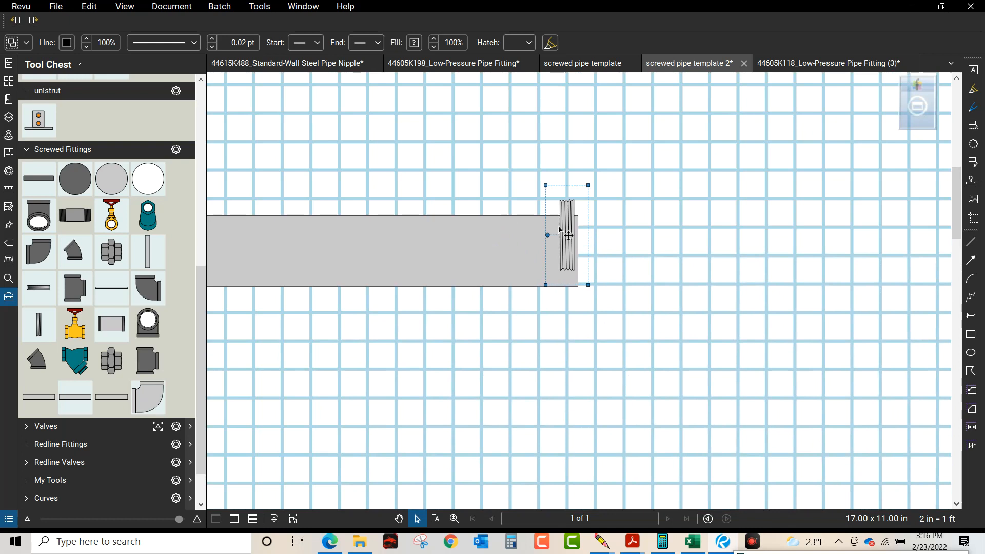
pyautogui.moveTo(565, 234); pyautogui.dragTo(587, 260)
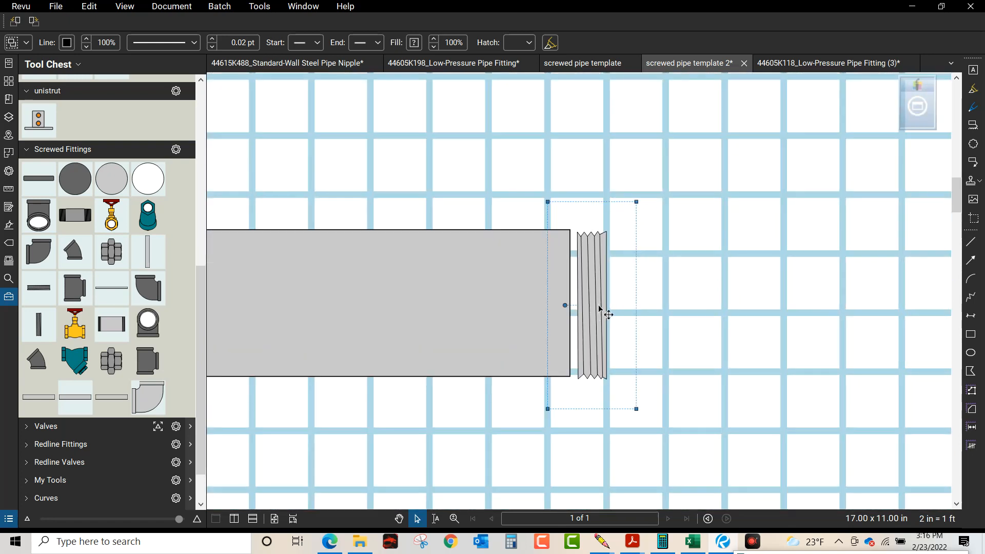
pyautogui.moveTo(599, 307); pyautogui.dragTo(593, 312)
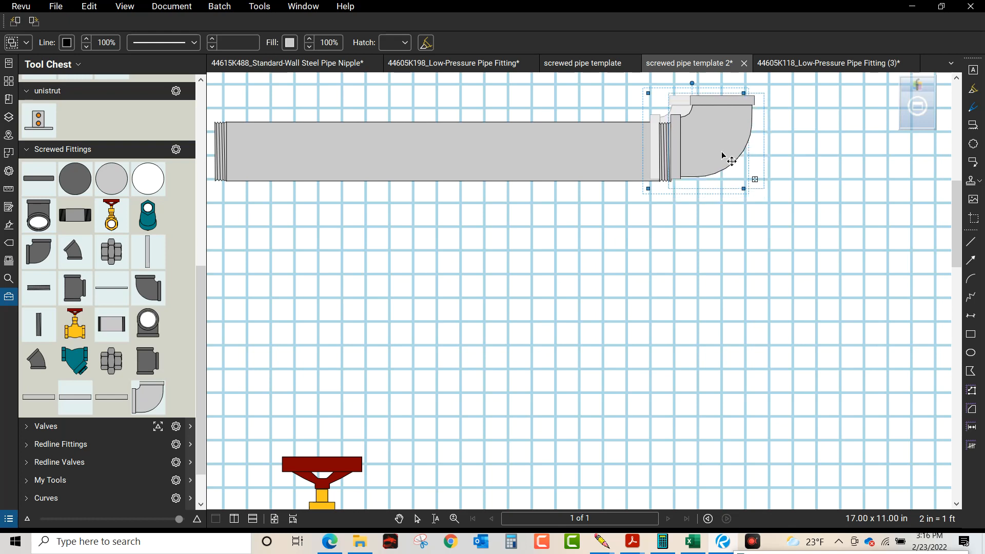
pyautogui.moveTo(722, 154); pyautogui.dragTo(725, 164)
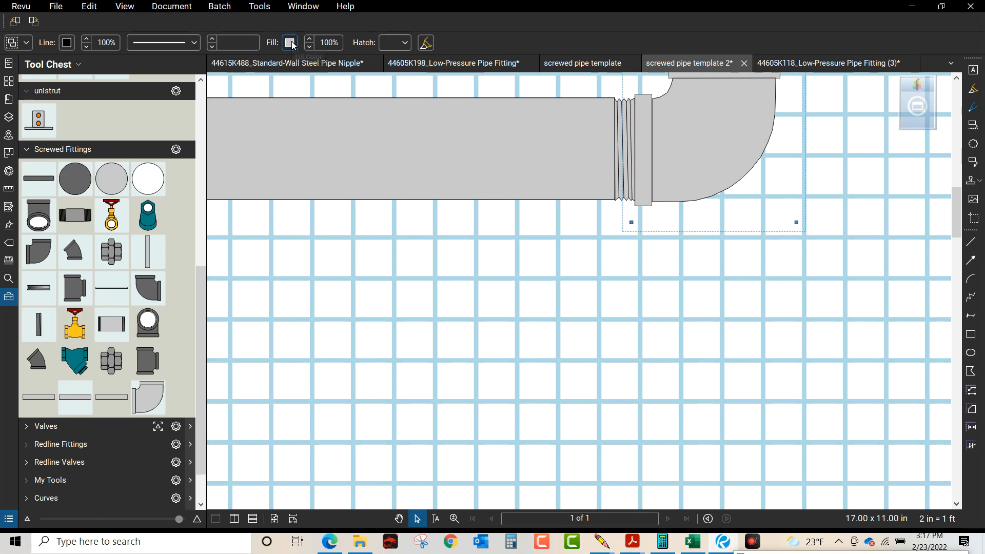
# Keep the elbow's grey fill and select the whole elbow fitting.
pyautogui.click(290, 42)
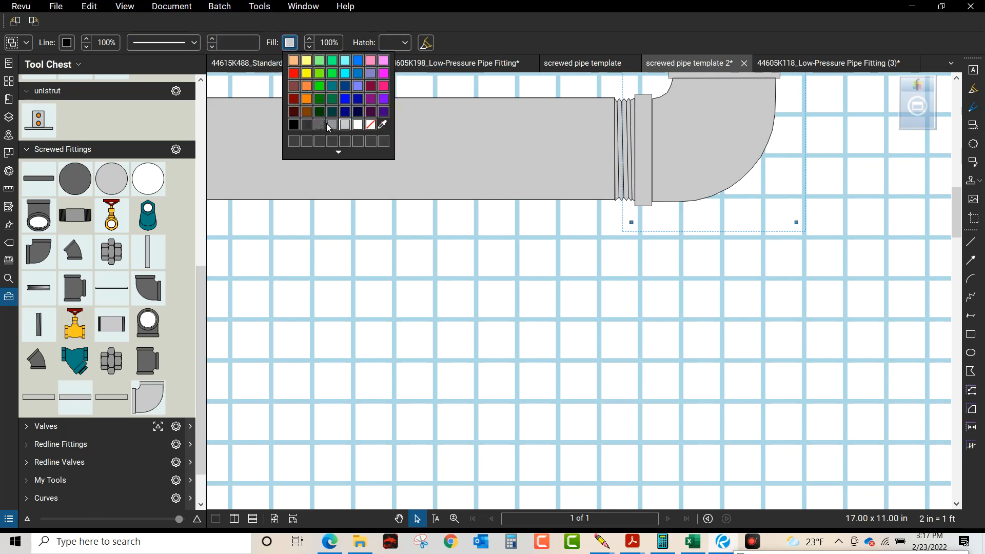
pyautogui.click(319, 124)
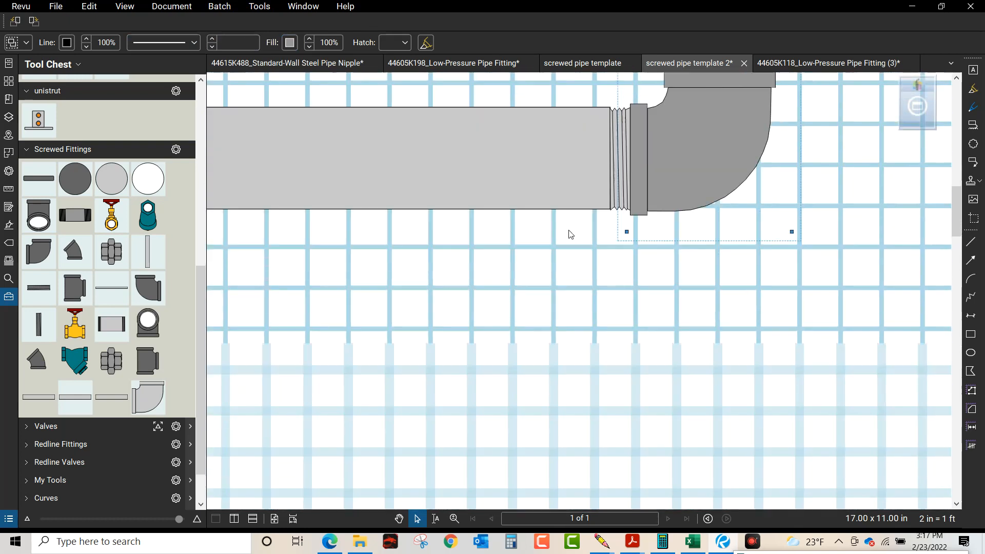
pyautogui.moveTo(706, 156); pyautogui.dragTo(706, 264)
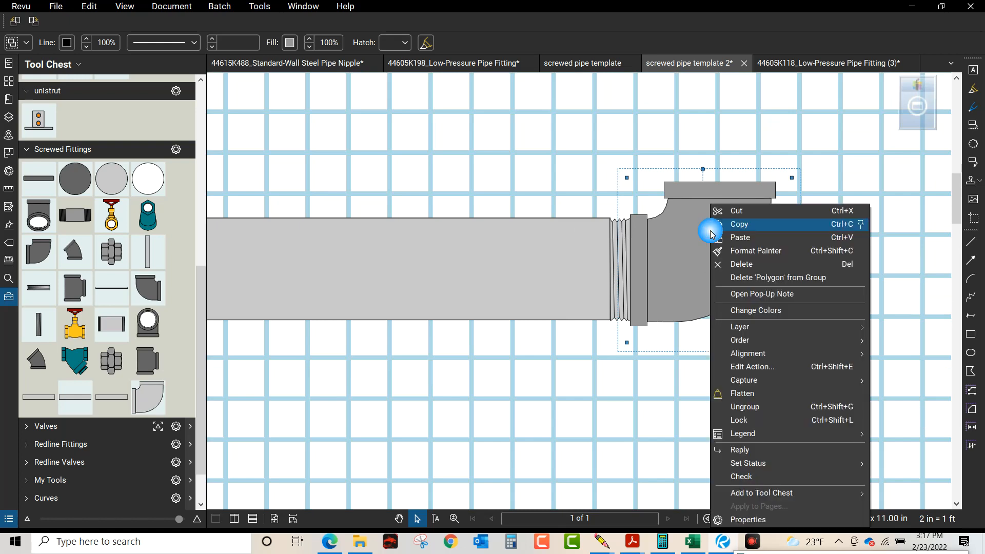
pyautogui.moveTo(752, 453)
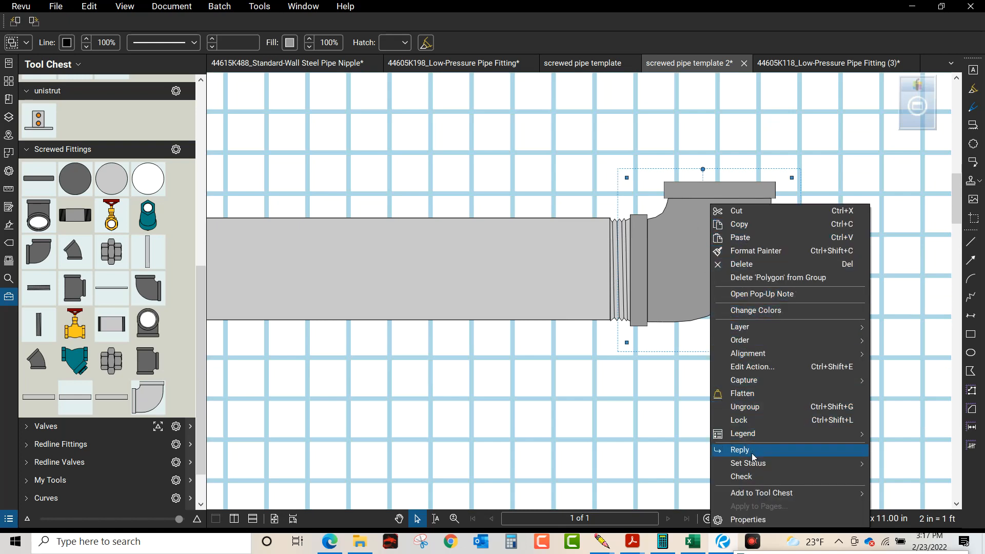
pyautogui.moveTo(761, 493)
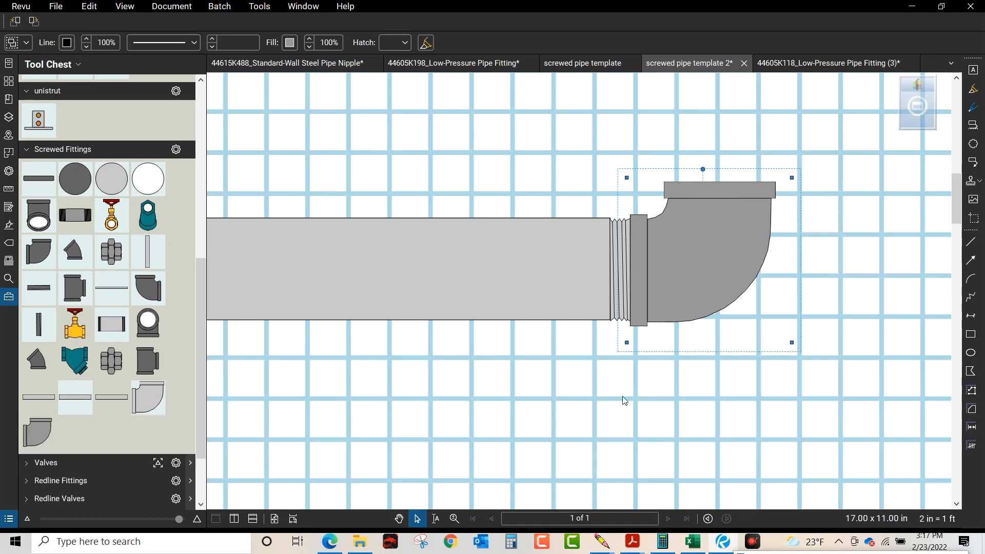
pyautogui.moveTo(34, 438)
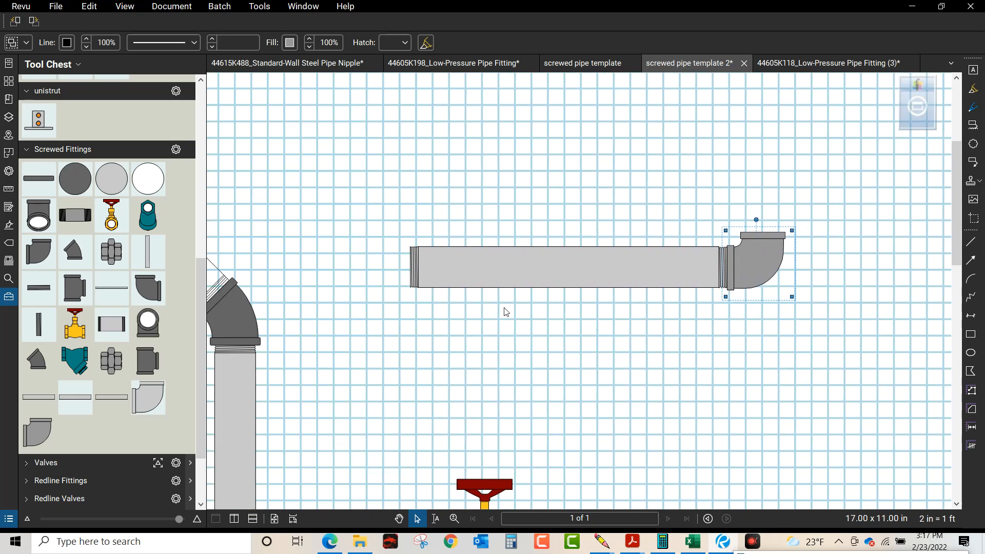
pyautogui.moveTo(111, 324)
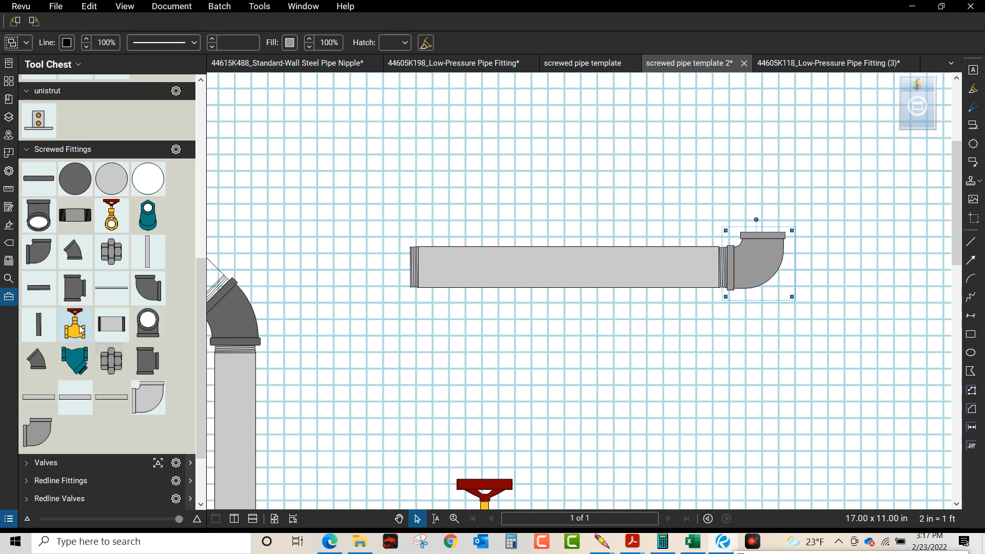
# Drop the yellow valve above the pipe's end elbow and paste a 45-degree elbow.
pyautogui.click(75, 324)
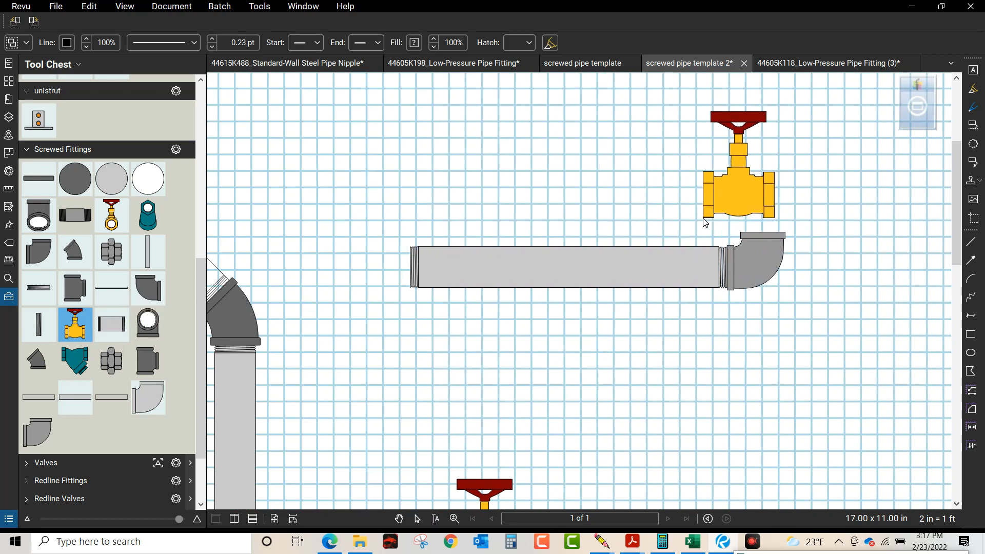
pyautogui.click(737, 195)
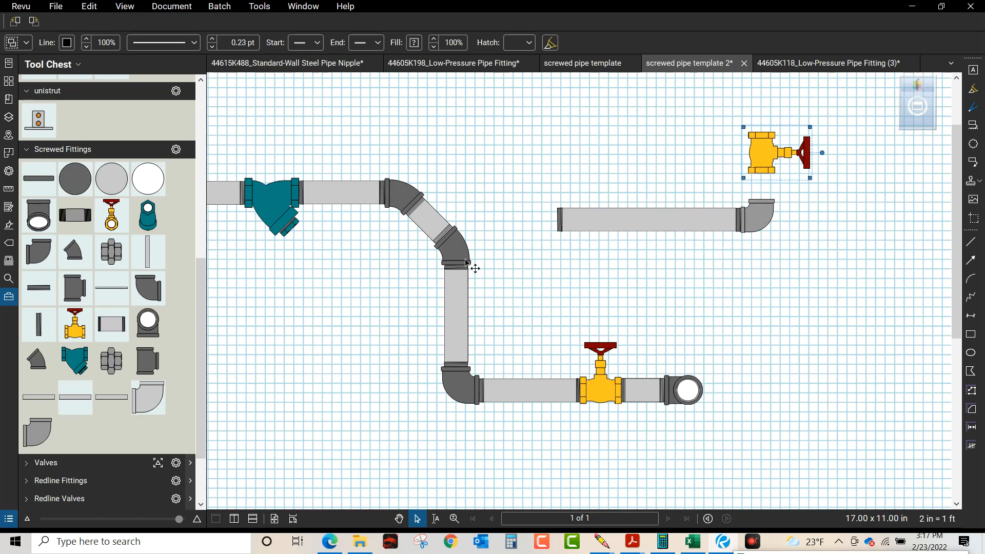
pyautogui.rightClick(452, 262)
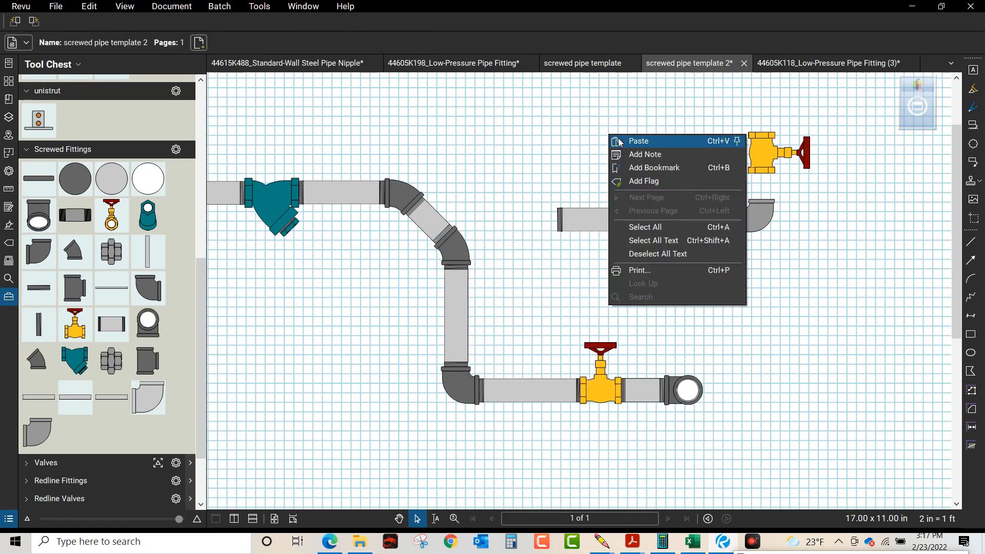
pyautogui.click(638, 141)
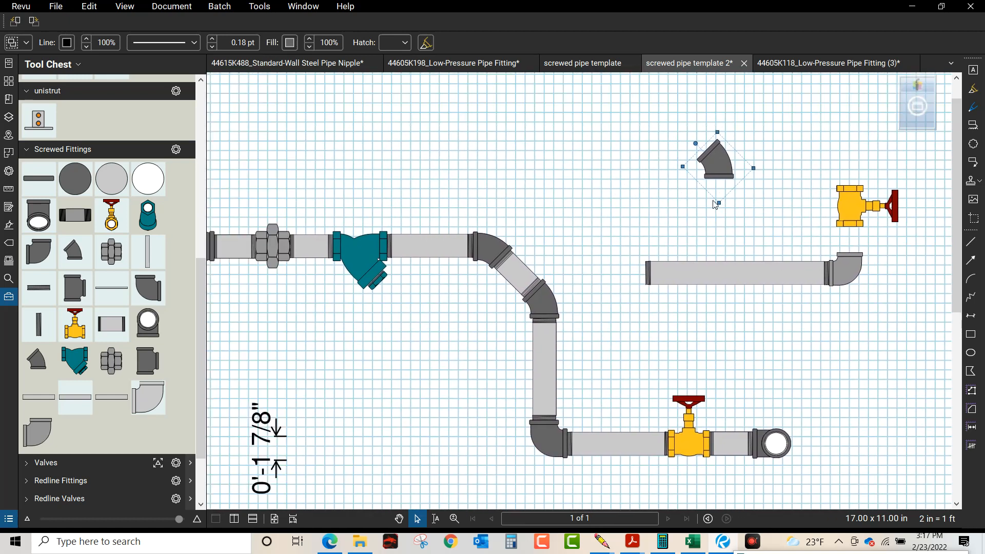
# Open Tools > Toolbars > Customize and confirm it with OK.
pyautogui.click(259, 7)
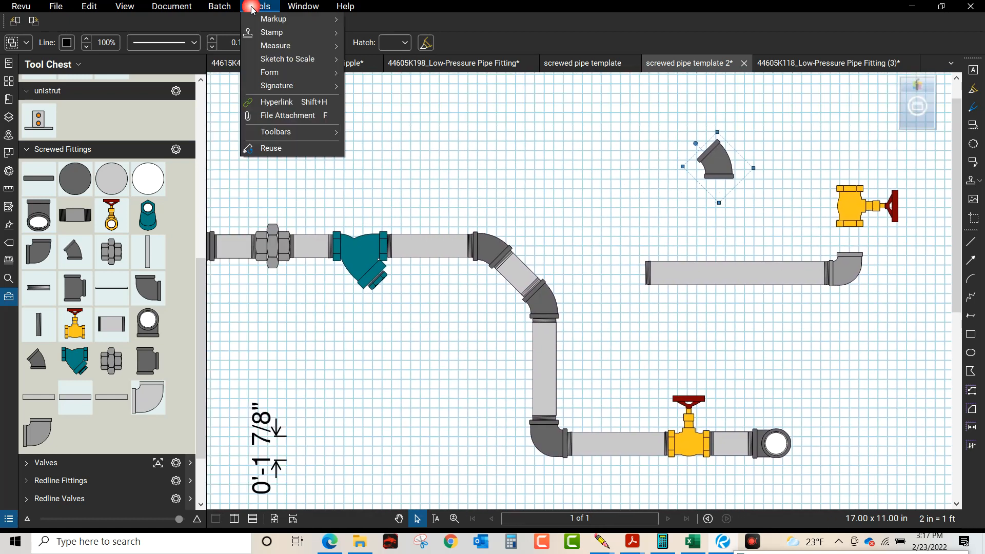
pyautogui.click(275, 132)
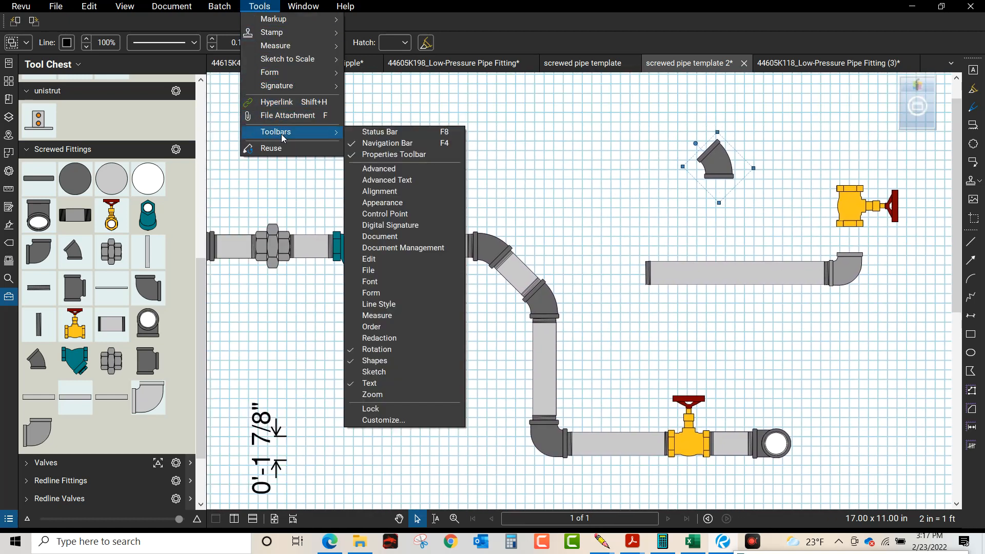
pyautogui.moveTo(386, 420)
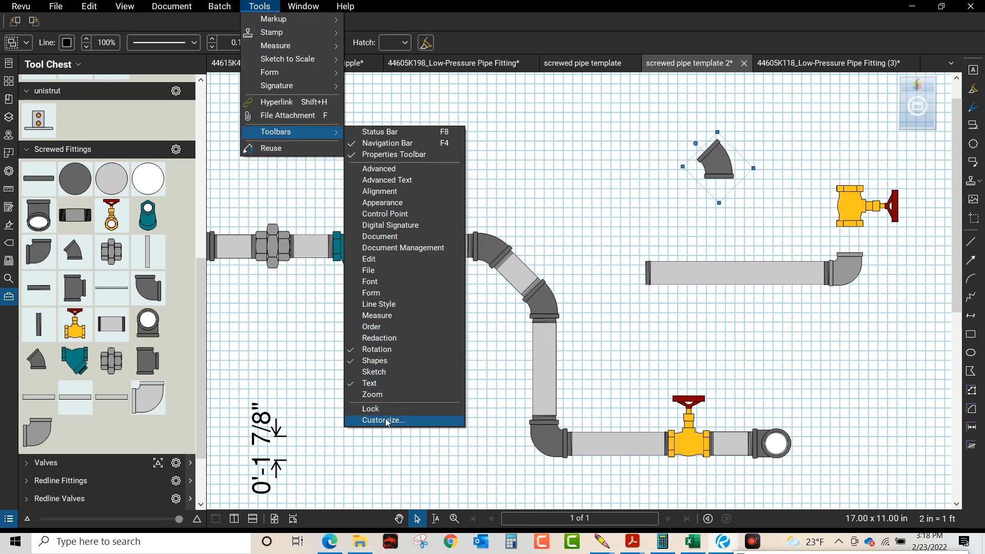
pyautogui.click(383, 420)
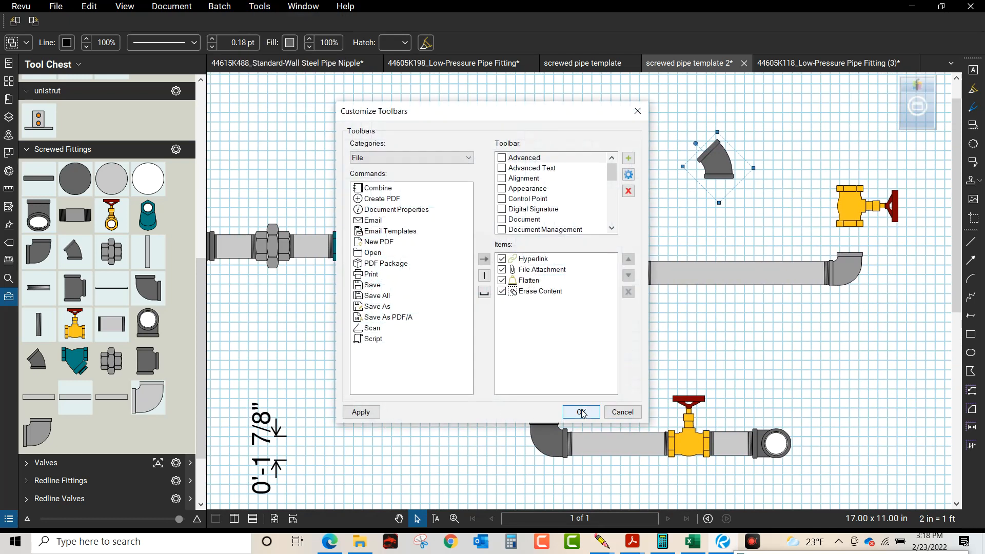
pyautogui.moveTo(589, 416)
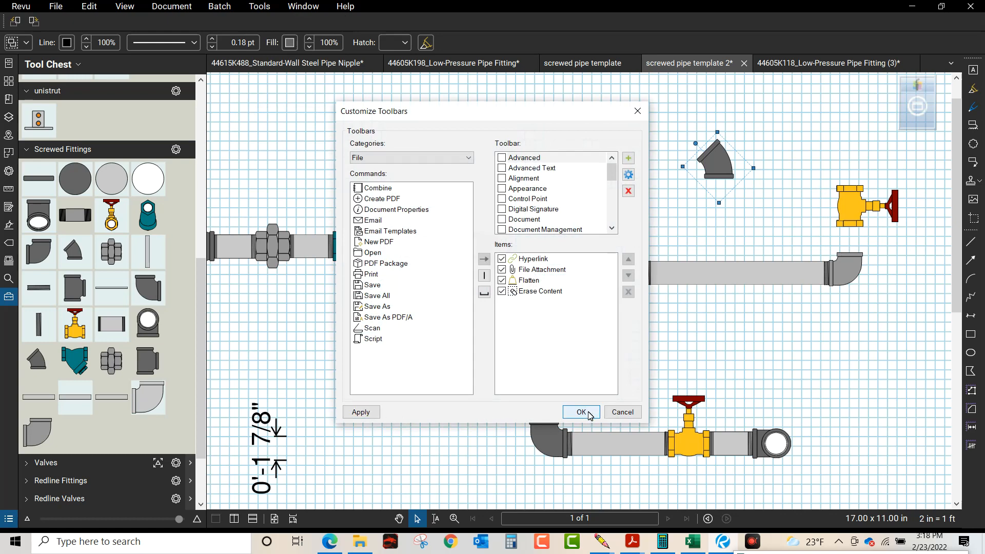
pyautogui.click(581, 412)
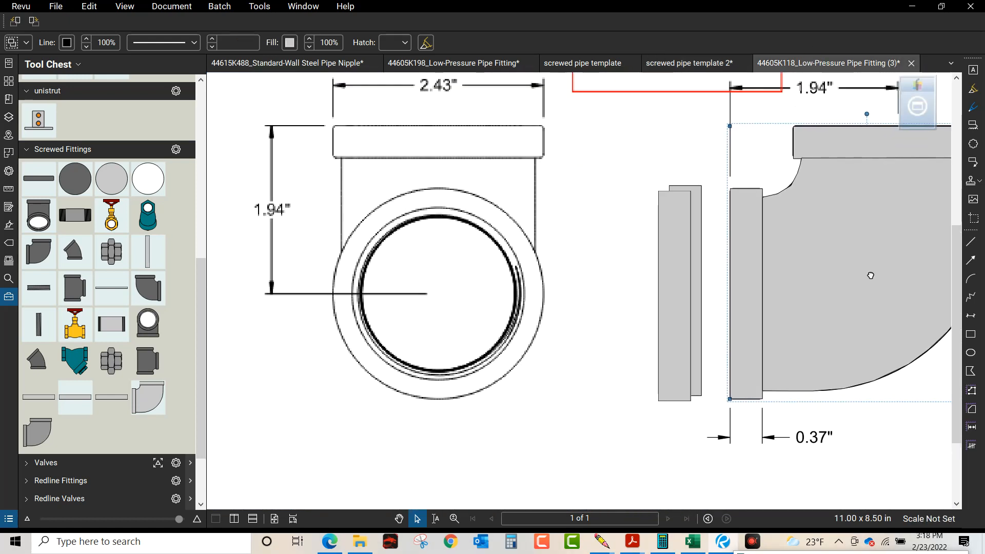
# Trace dark grey filled circles over the round end view and group them into one ring.
pyautogui.scroll(-3)
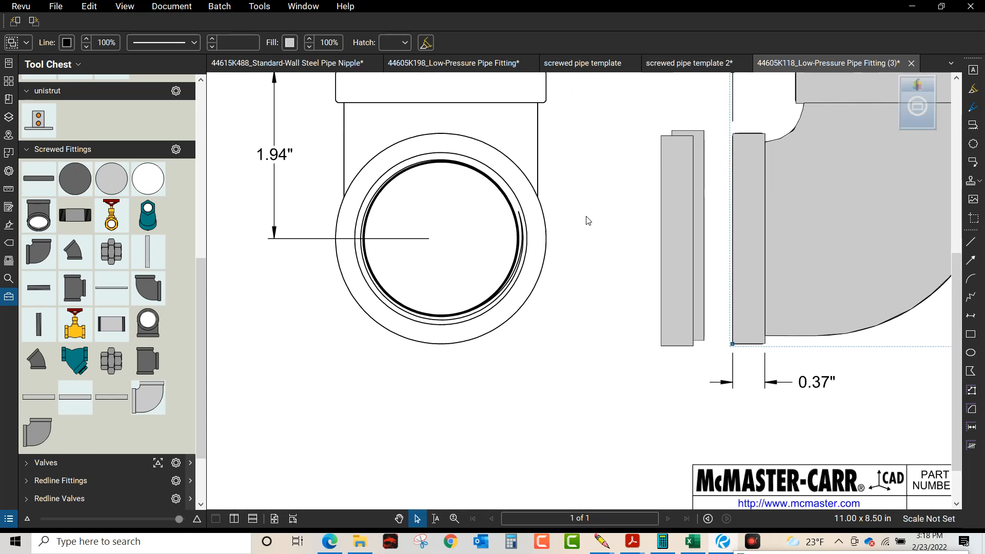
pyautogui.moveTo(76, 175)
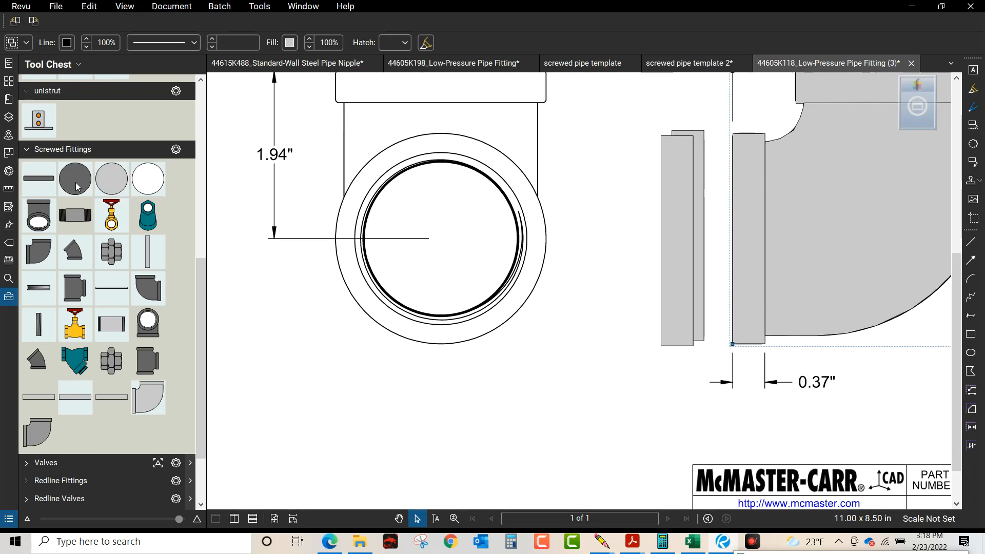
pyautogui.click(74, 178)
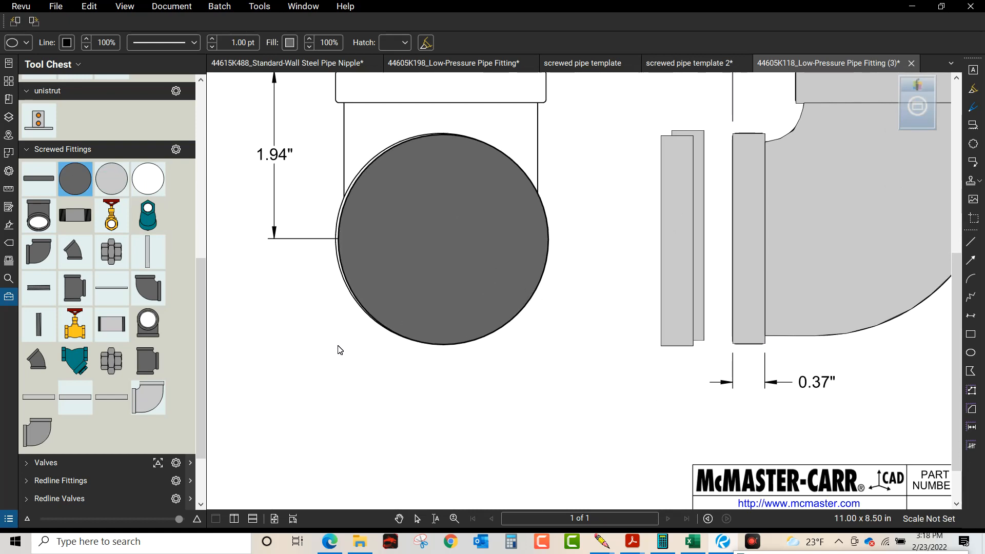
pyautogui.click(441, 238)
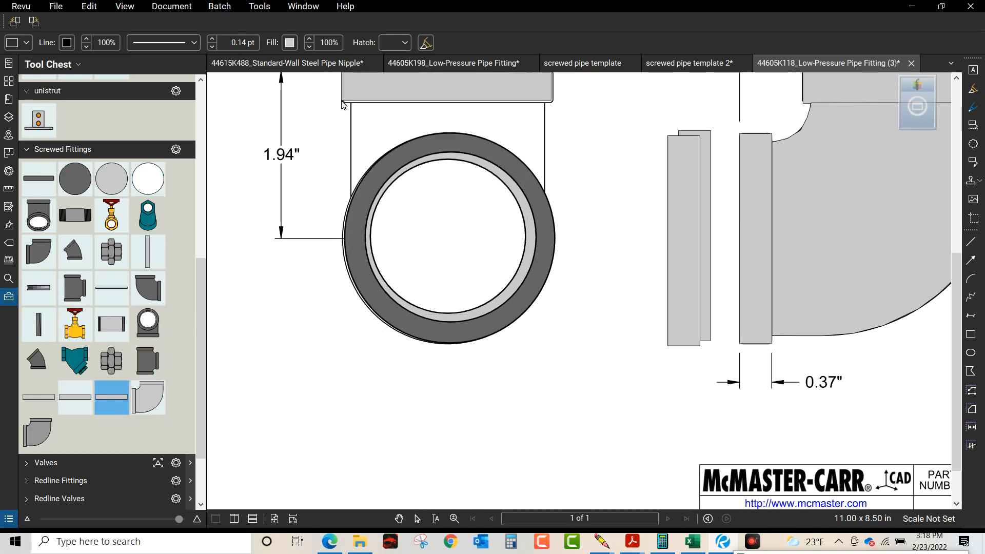
pyautogui.click(444, 90)
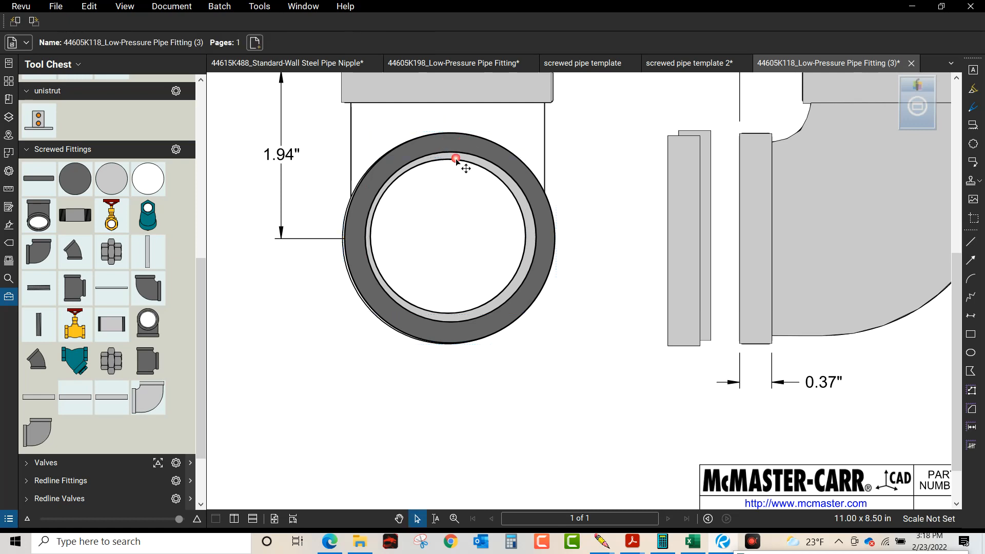
pyautogui.rightClick(456, 158)
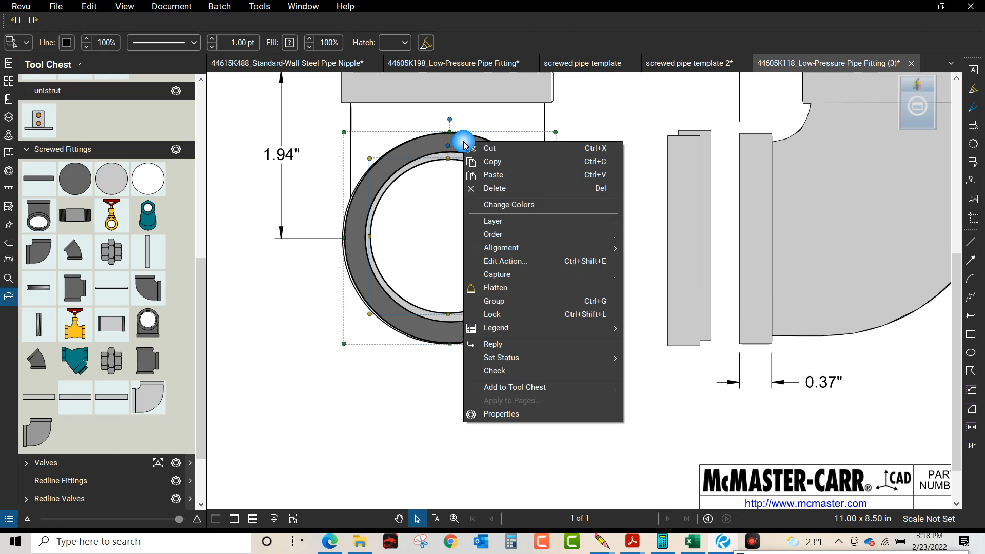
pyautogui.moveTo(653, 213)
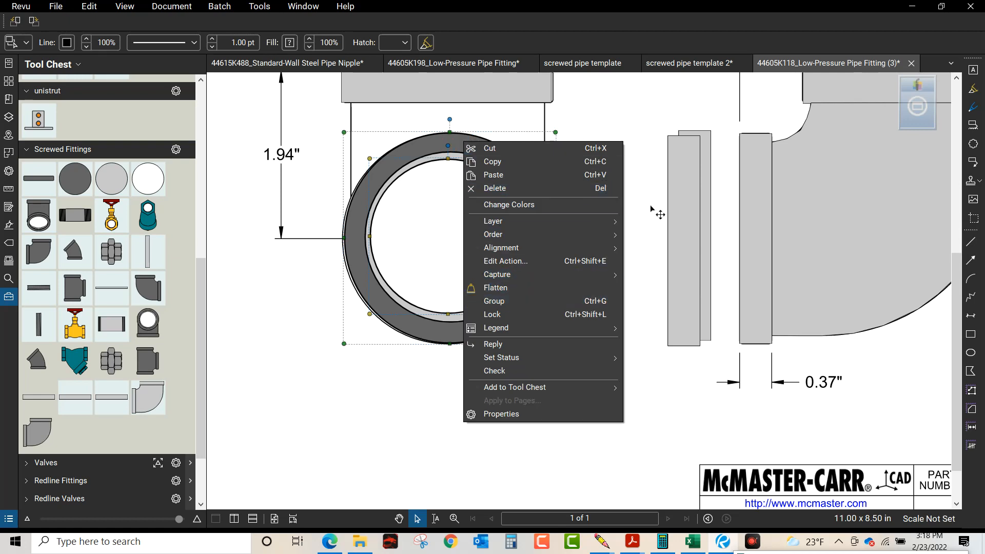
pyautogui.click(643, 209)
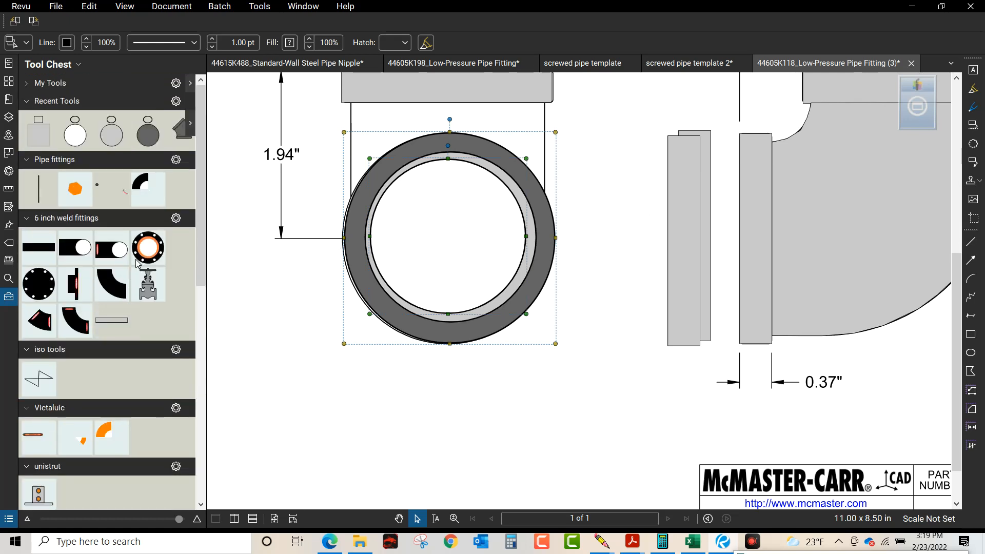
# Pick the black flange fitting and dismiss the Apply Scale to Pages dialog.
pyautogui.click(148, 247)
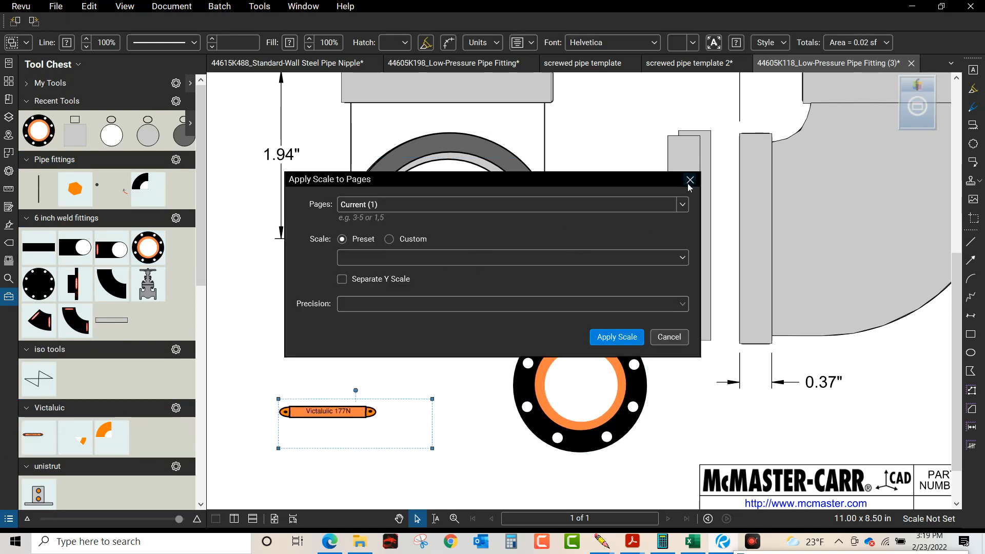
pyautogui.click(690, 180)
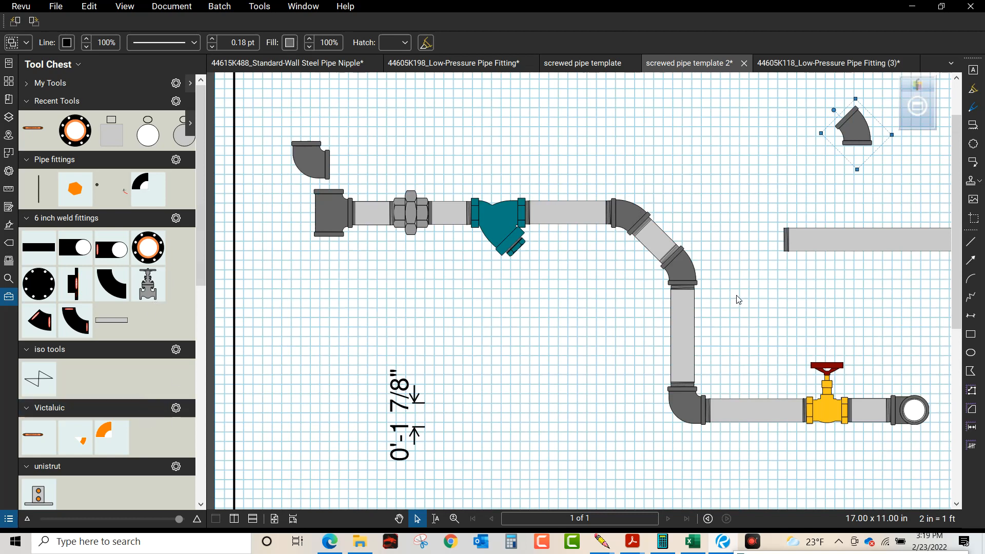
pyautogui.moveTo(753, 286)
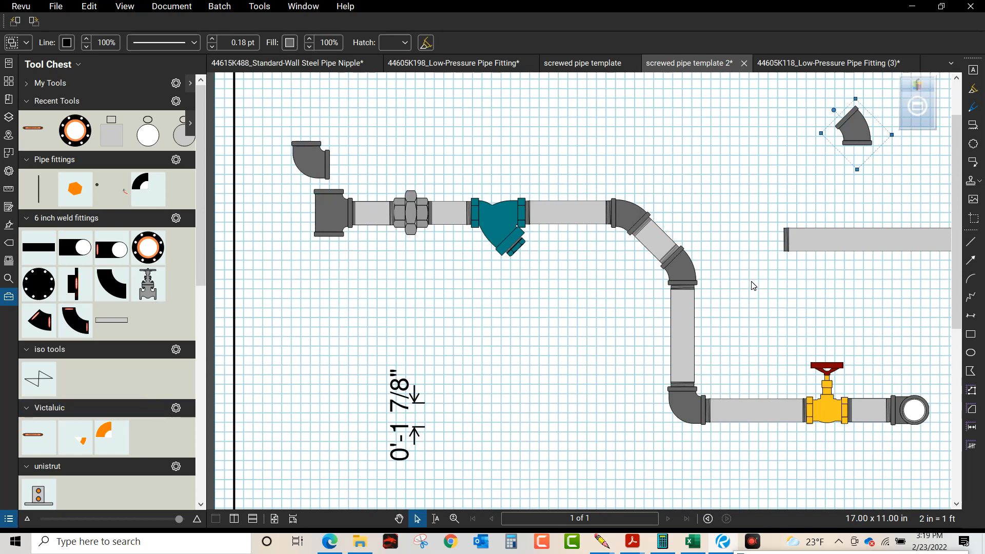
pyautogui.moveTo(692, 251)
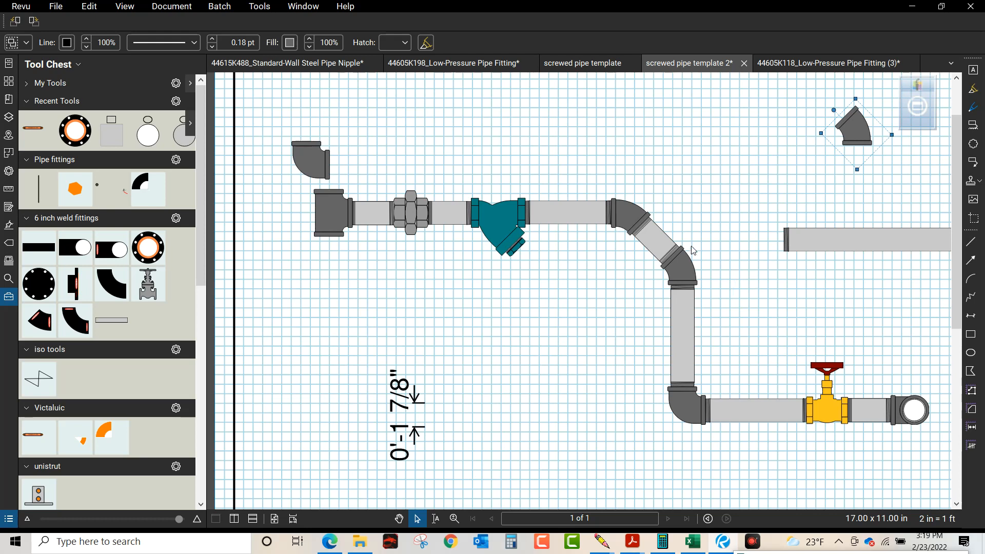
pyautogui.moveTo(657, 267)
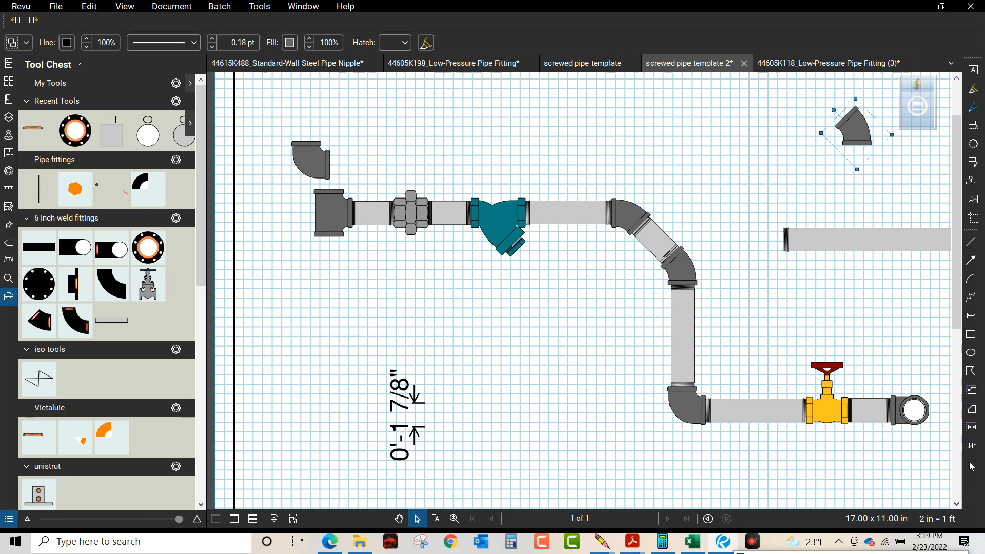
pyautogui.moveTo(729, 502)
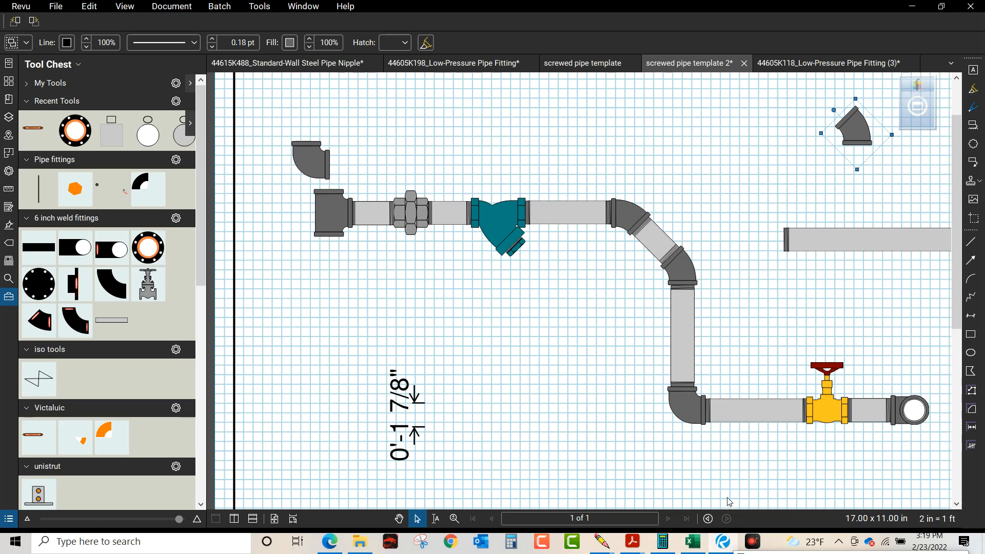